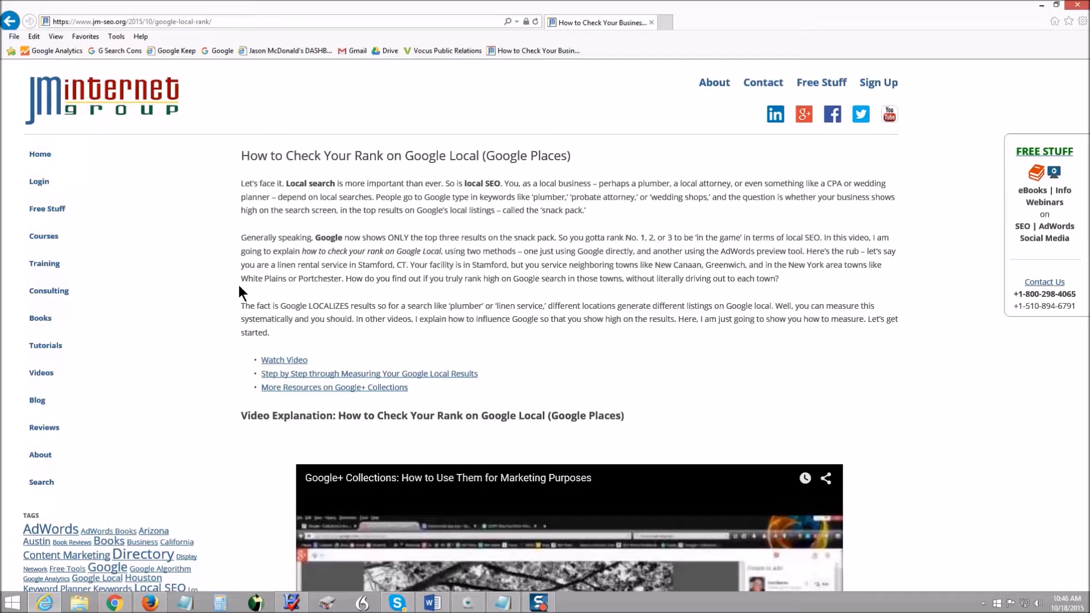
pyautogui.moveTo(387, 252)
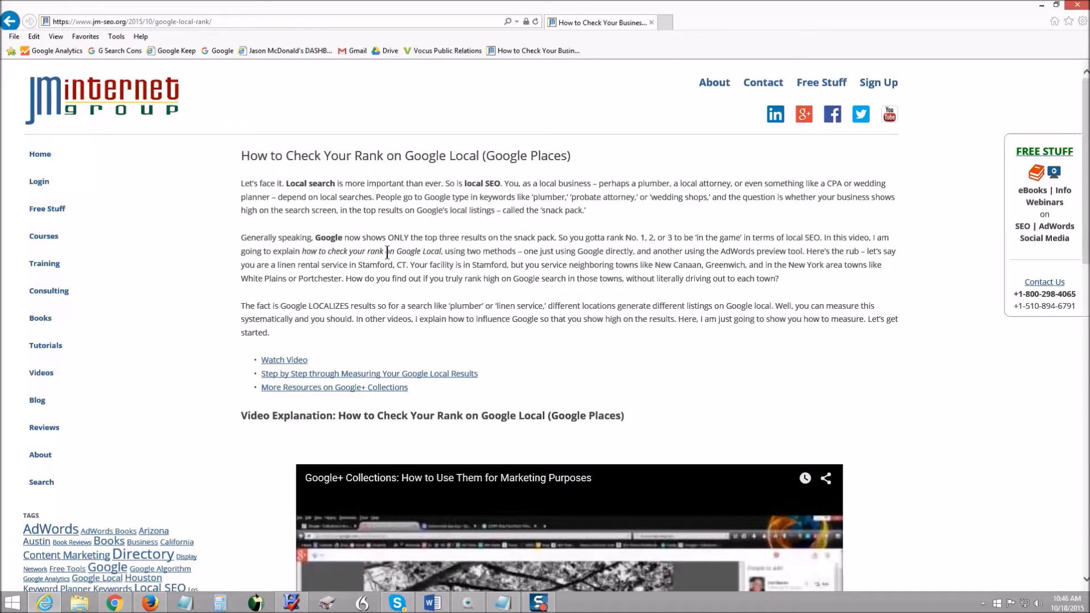
# Scroll the JM Internet Group article down to 'Step by Step Through Google Local'.
pyautogui.scroll(-3)
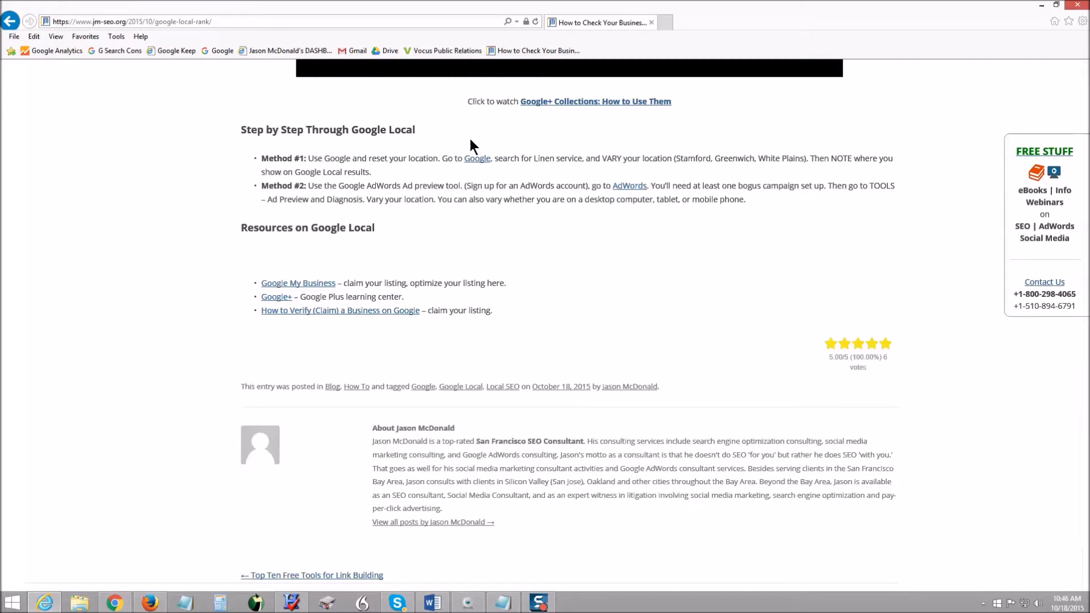
pyautogui.moveTo(477, 158)
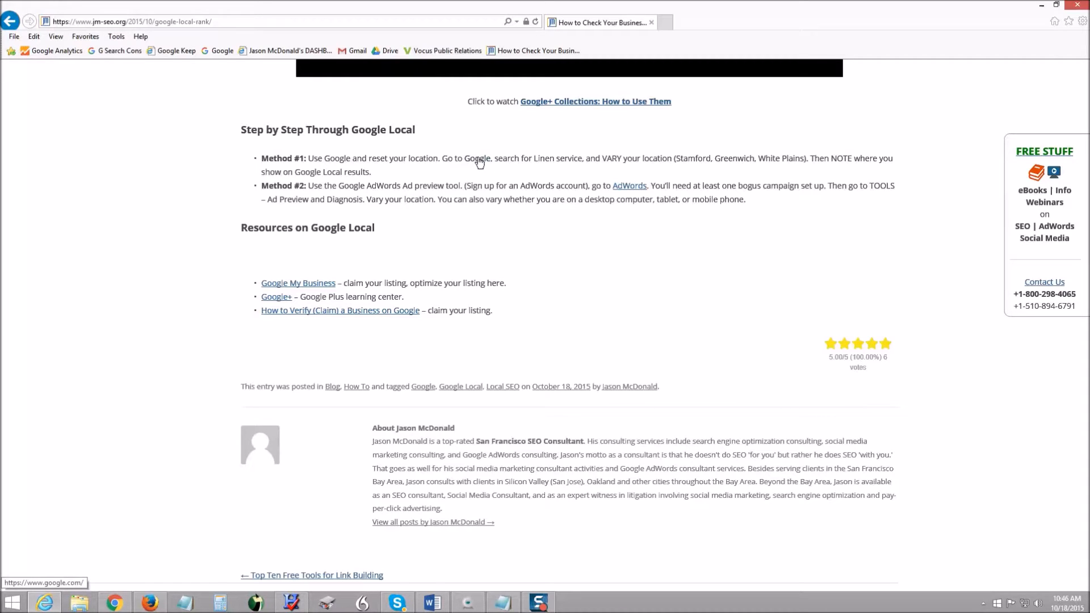
pyautogui.moveTo(673, 38)
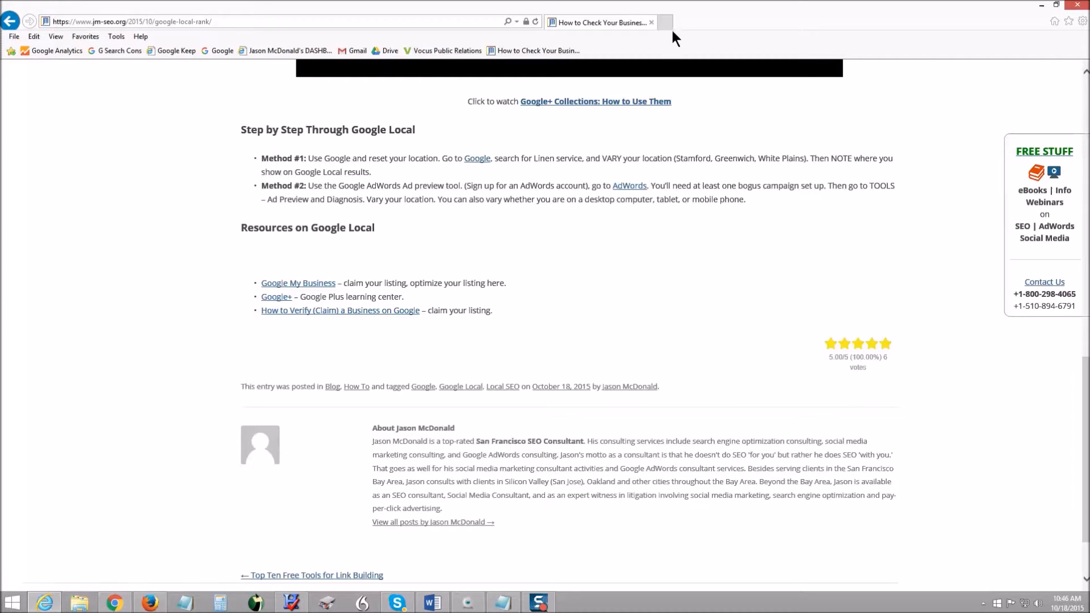
# Open a new tab and start an InPrivate Browsing session from the Tools menu.
pyautogui.click(662, 22)
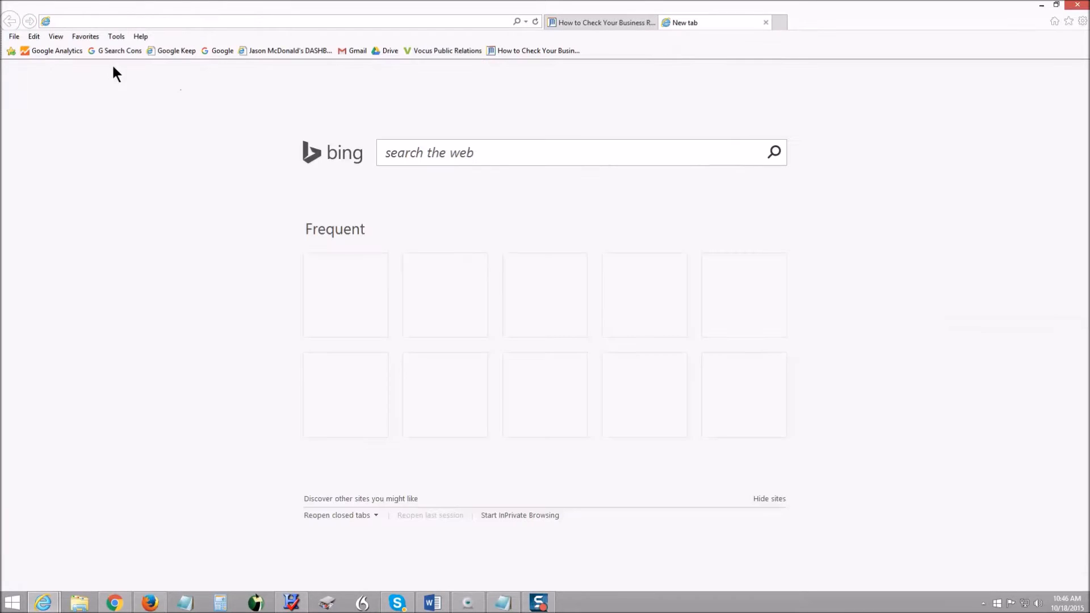
pyautogui.click(115, 37)
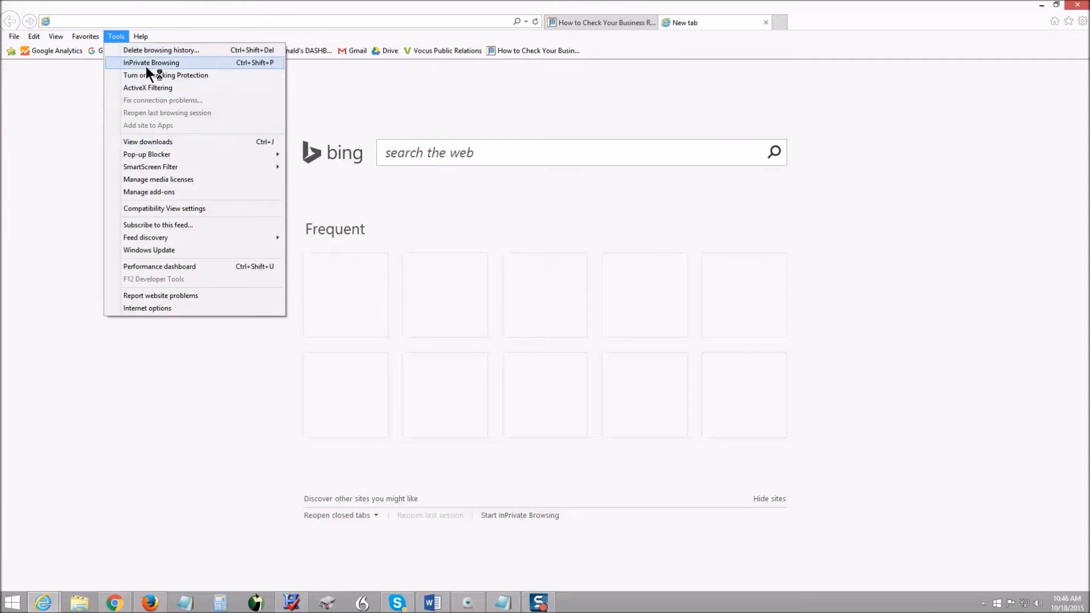
pyautogui.click(151, 62)
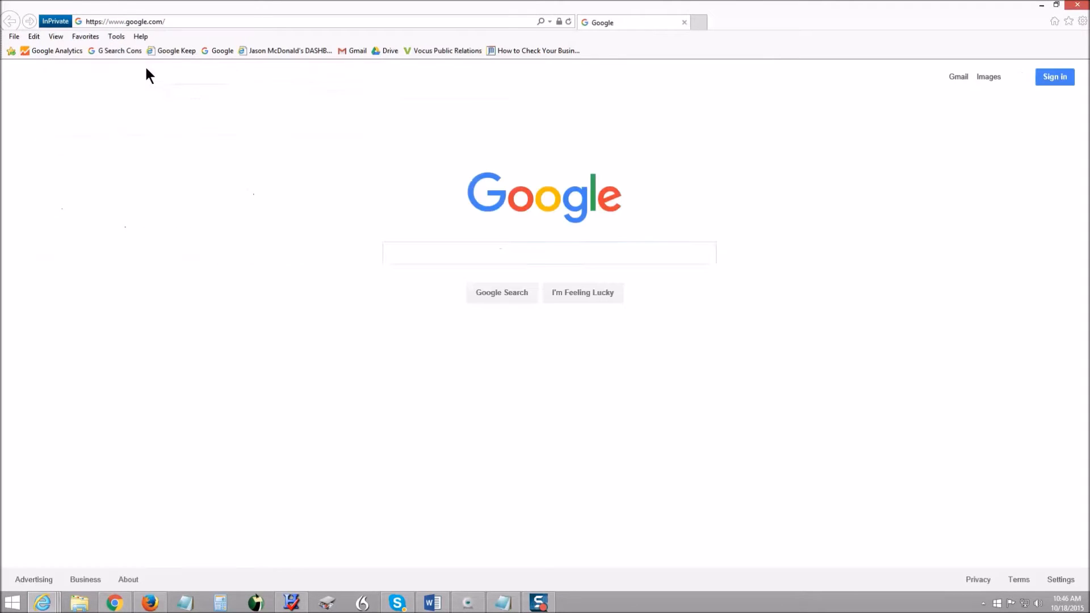
# Search Google for 'linen service'.
pyautogui.click(548, 252)
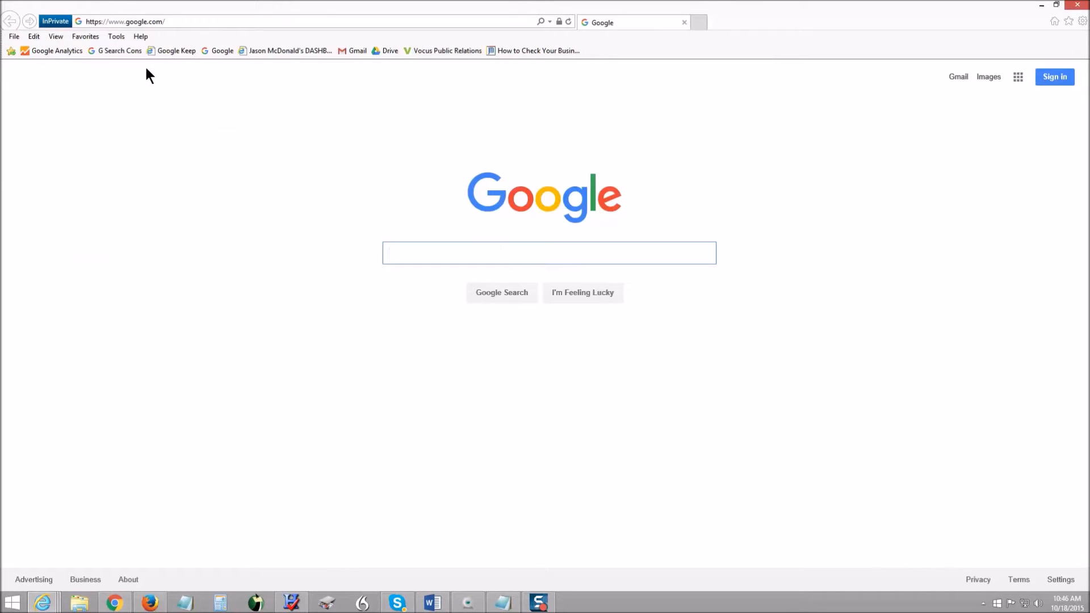
pyautogui.write('linen service')
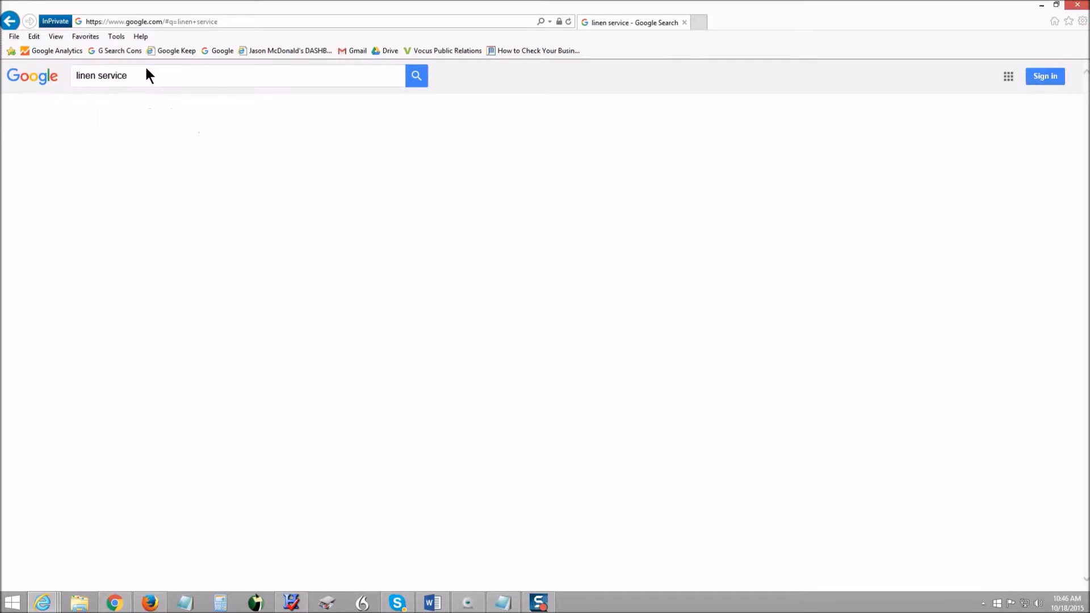
pyautogui.click(415, 75)
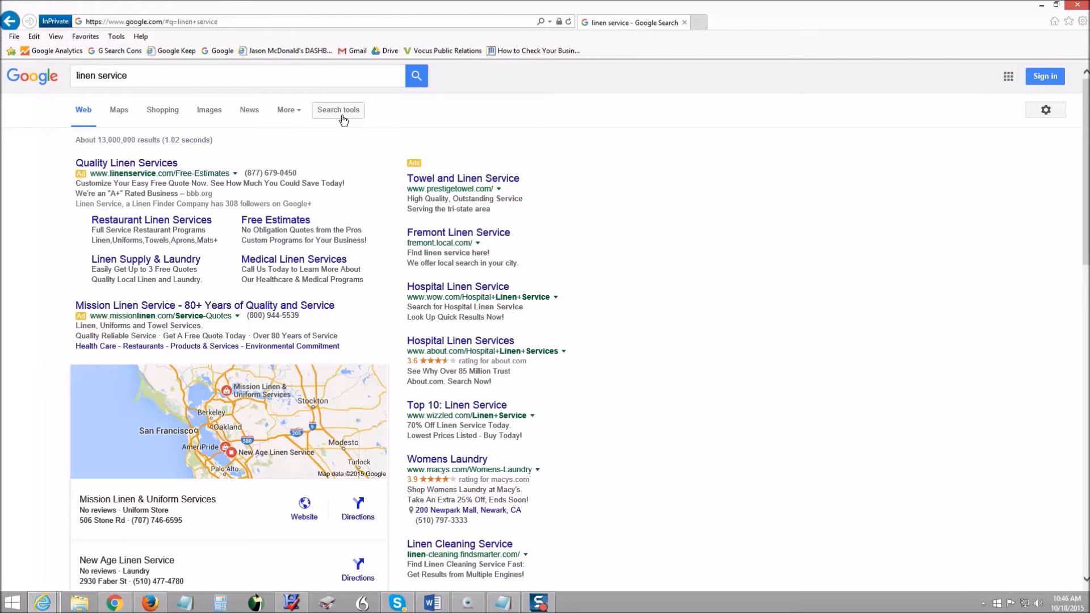
# Set the search tools location to Stamford, CT.
pyautogui.click(338, 110)
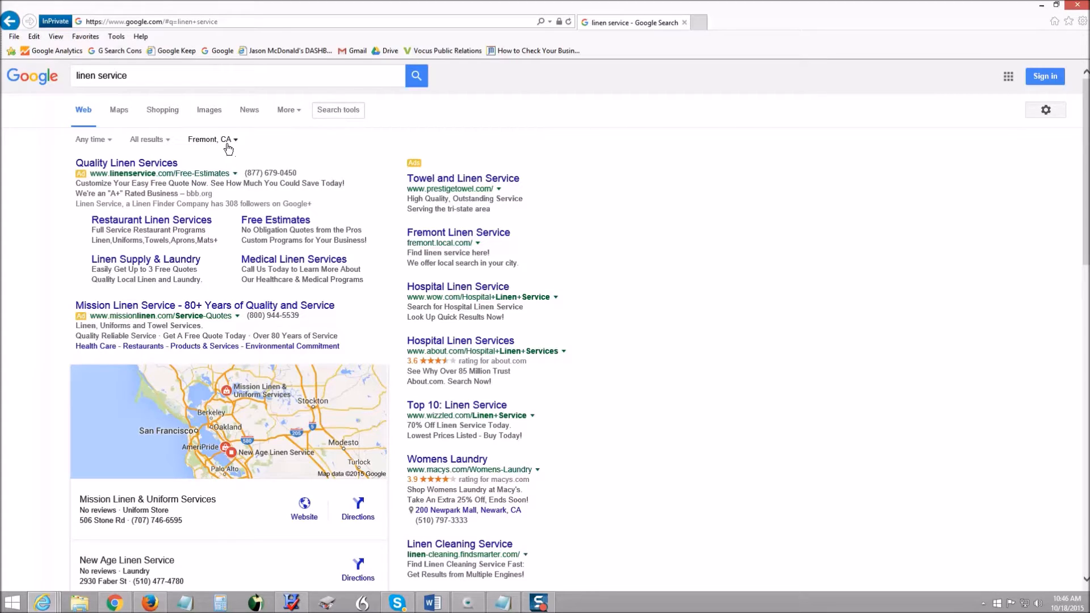
pyautogui.click(211, 139)
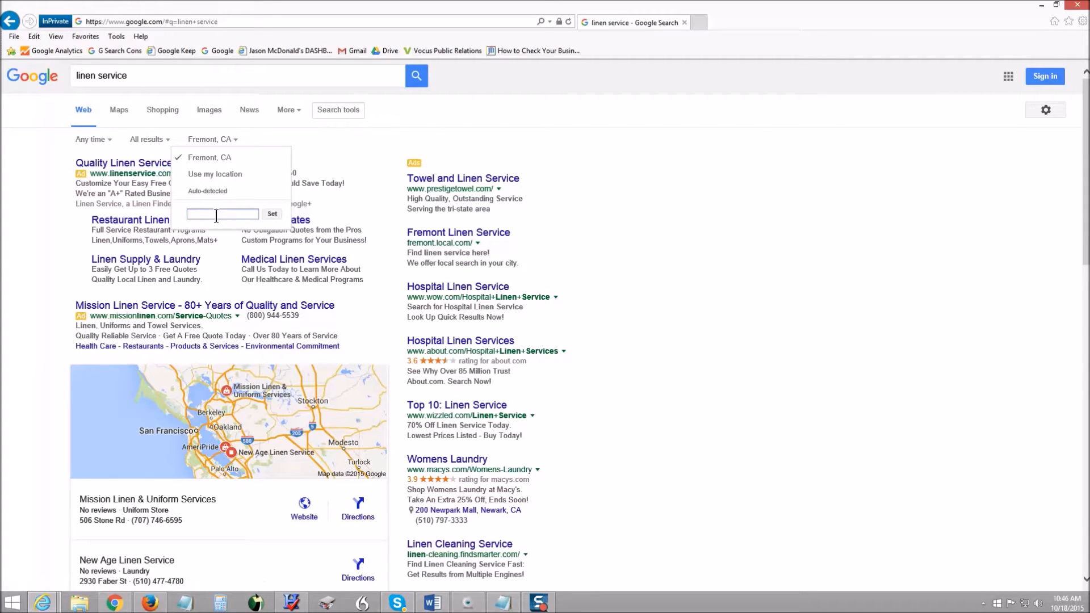
pyautogui.write('Stamford, C')
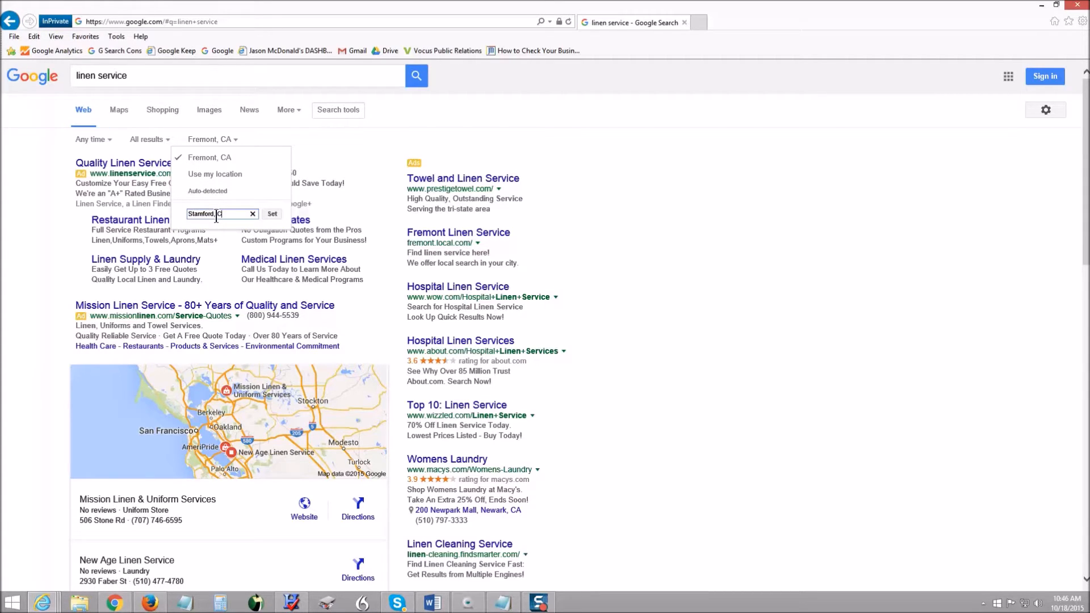
pyautogui.click(272, 213)
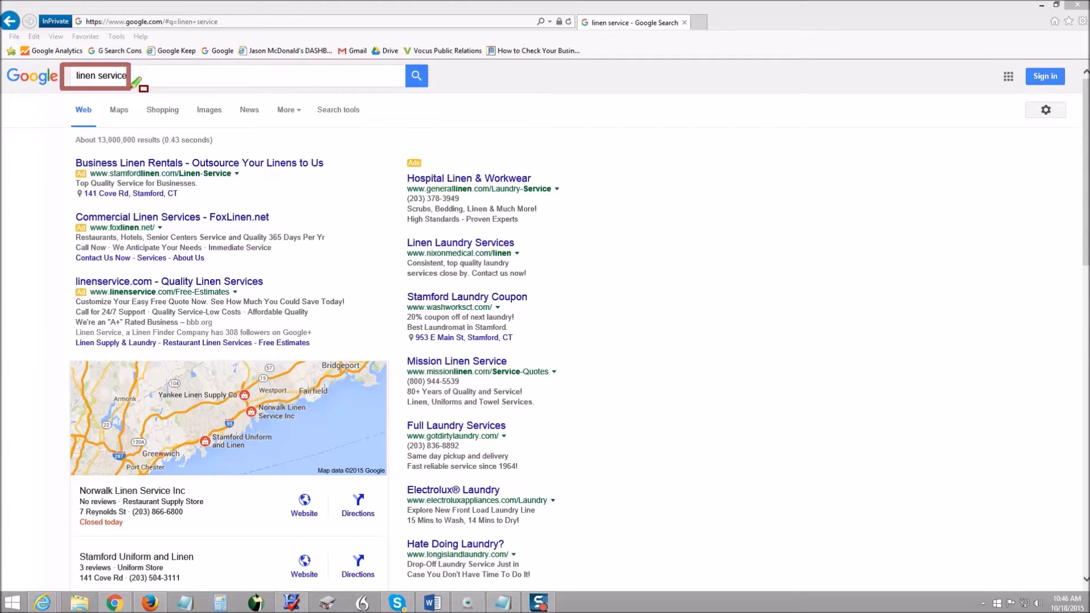
pyautogui.moveTo(382, 129)
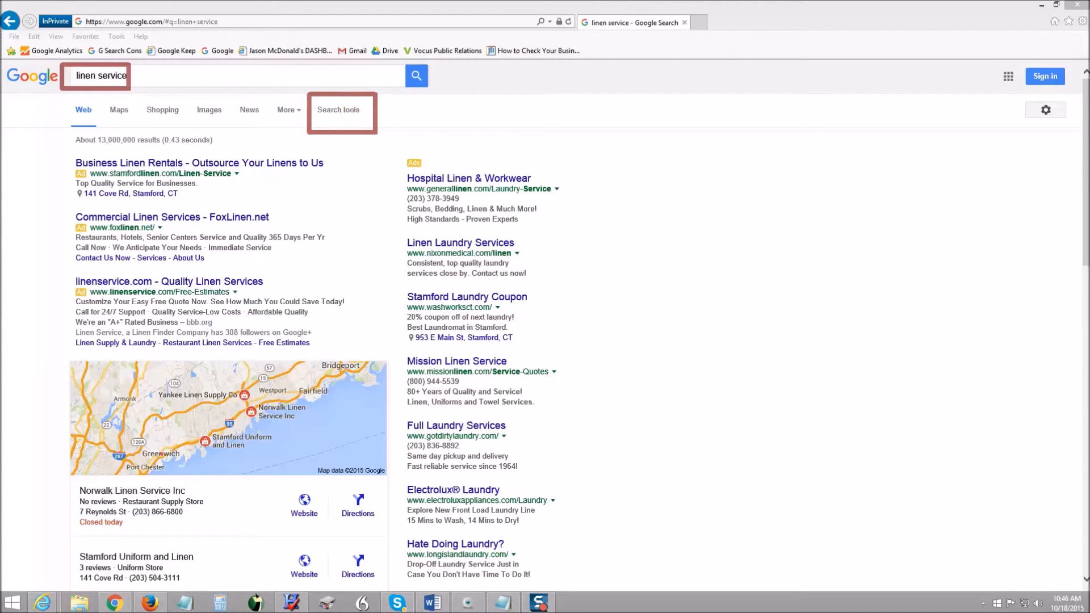
pyautogui.scroll(-3)
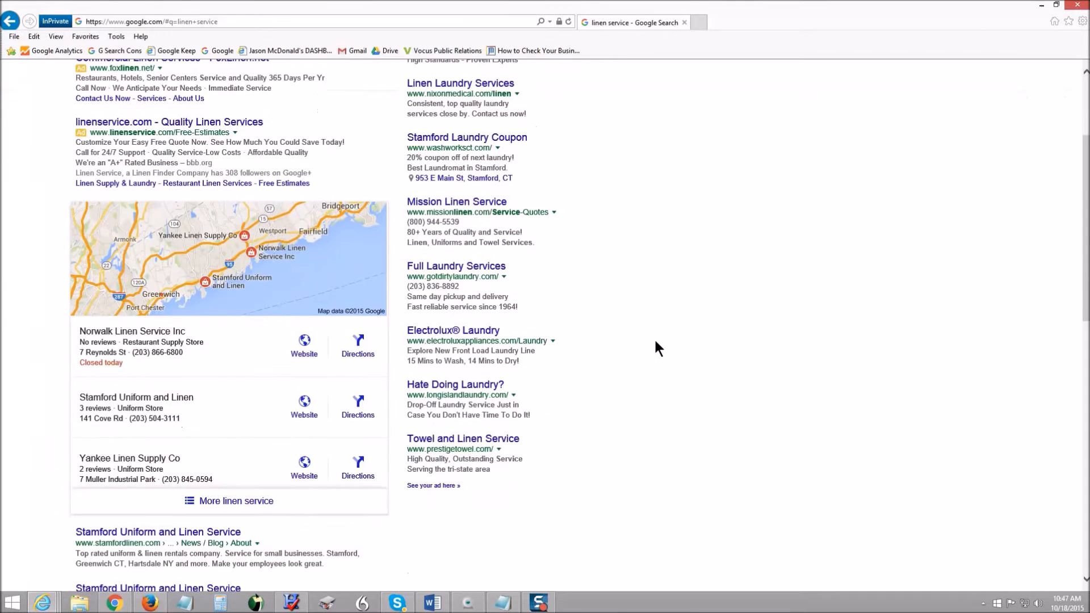
pyautogui.scroll(-3)
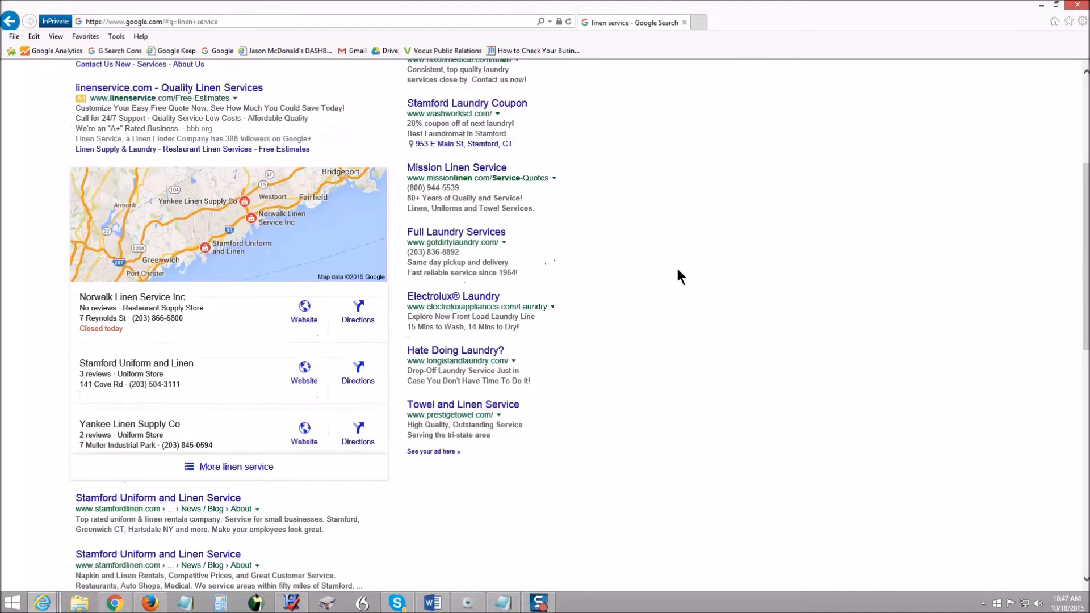
pyautogui.scroll(3)
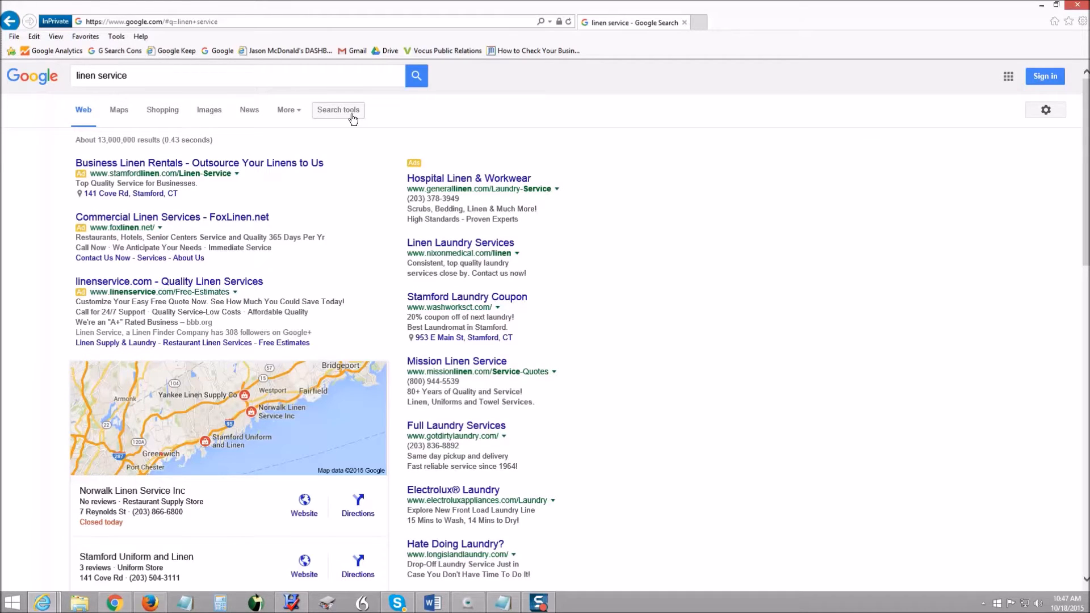
pyautogui.click(337, 110)
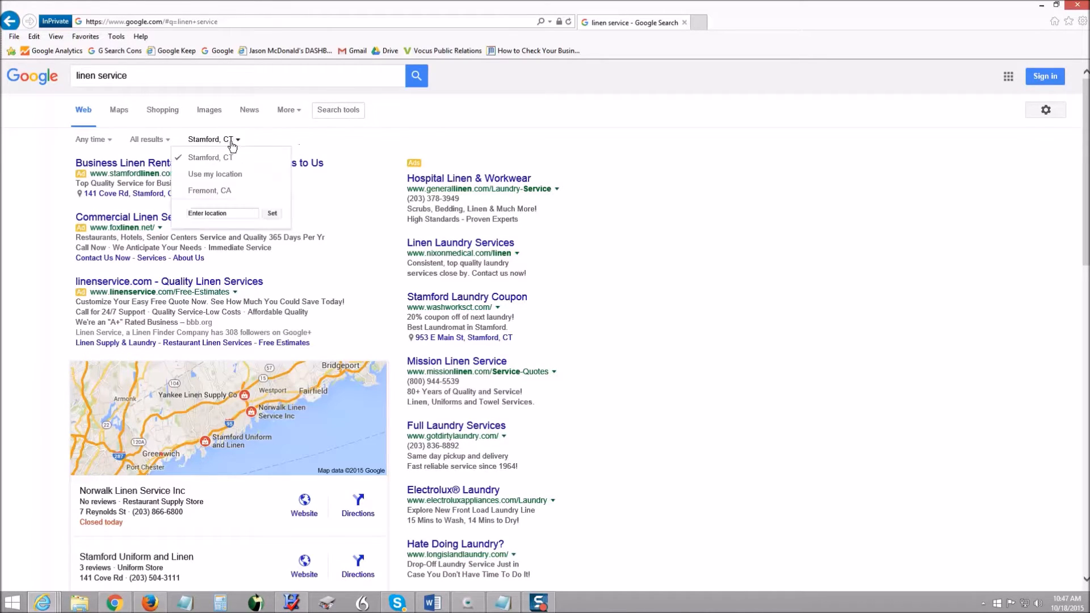
pyautogui.click(221, 213)
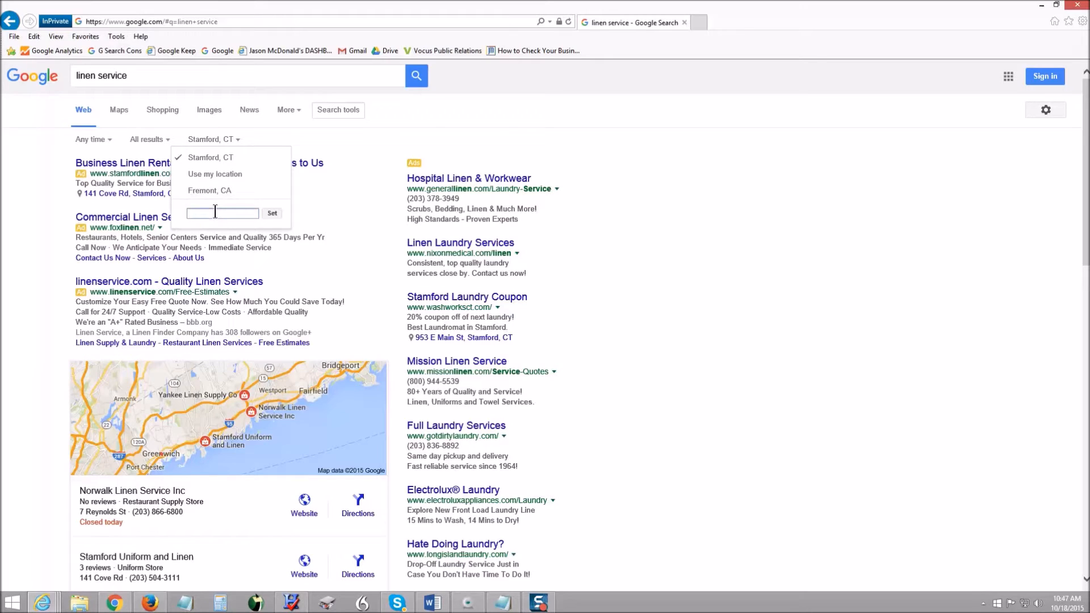
pyautogui.write('White Plain')
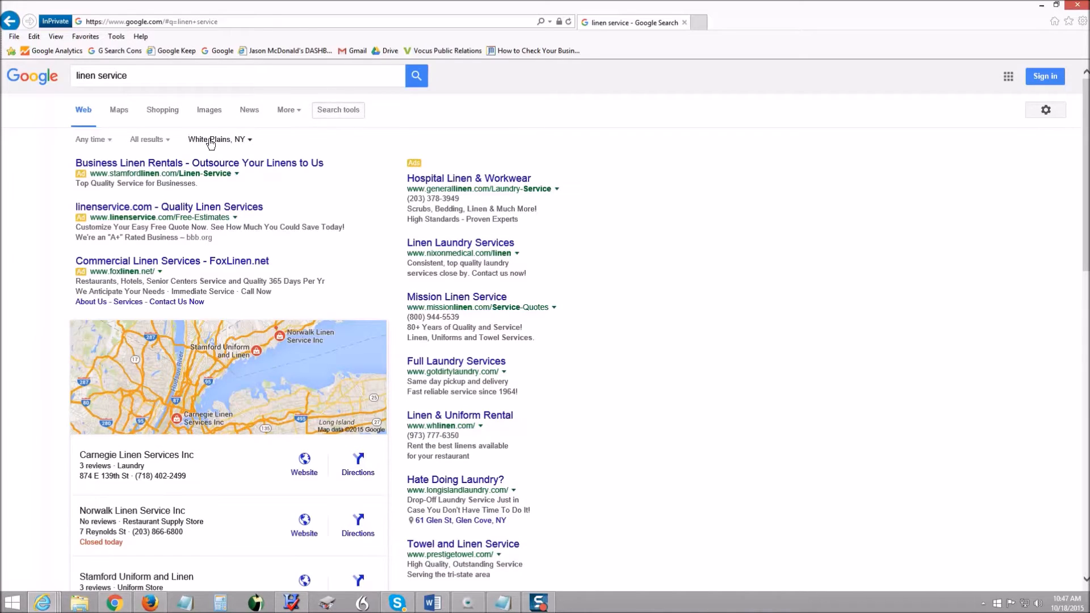
pyautogui.scroll(-3)
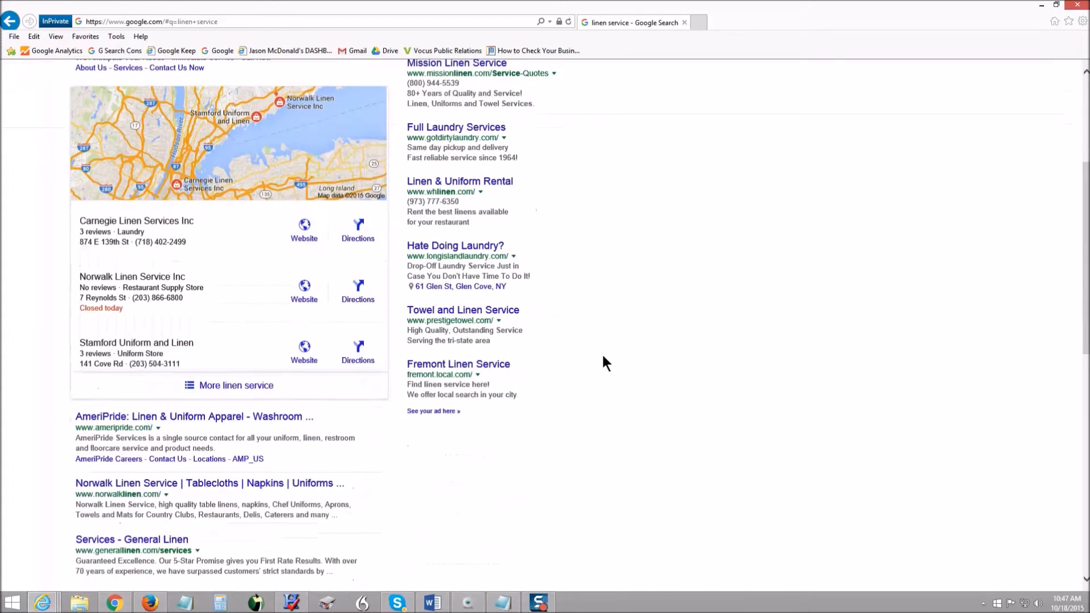
pyautogui.scroll(-3)
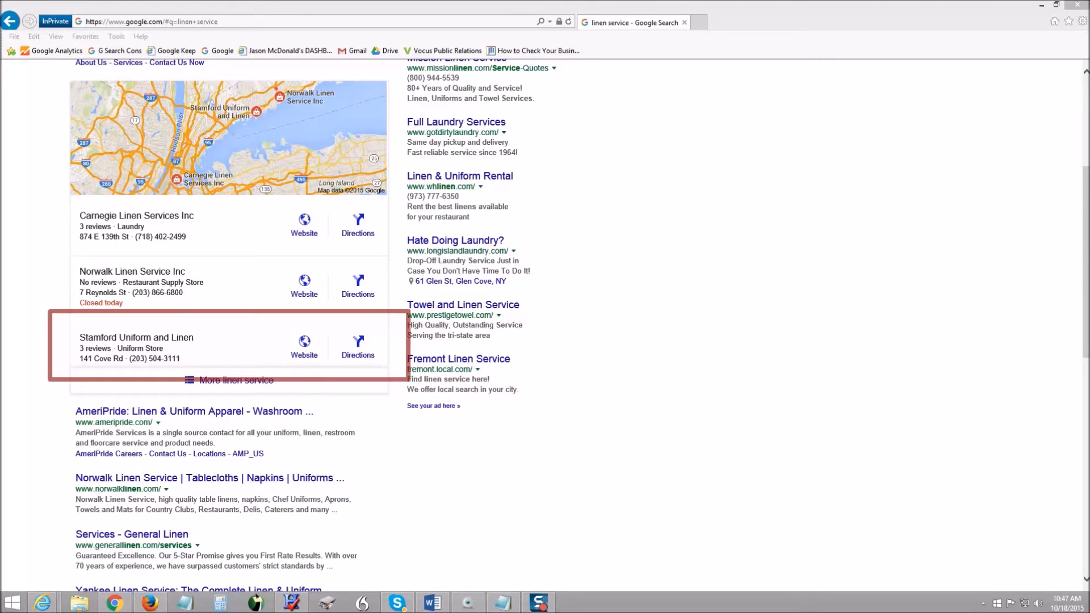
pyautogui.scroll(3)
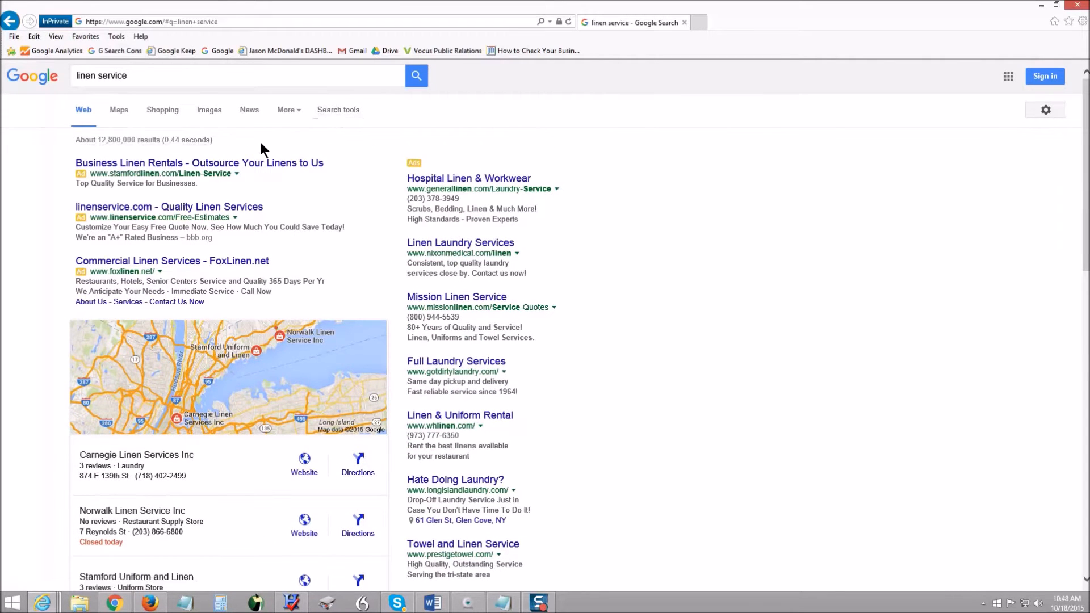
# Change the search location to Brooklyn, NY.
pyautogui.click(337, 110)
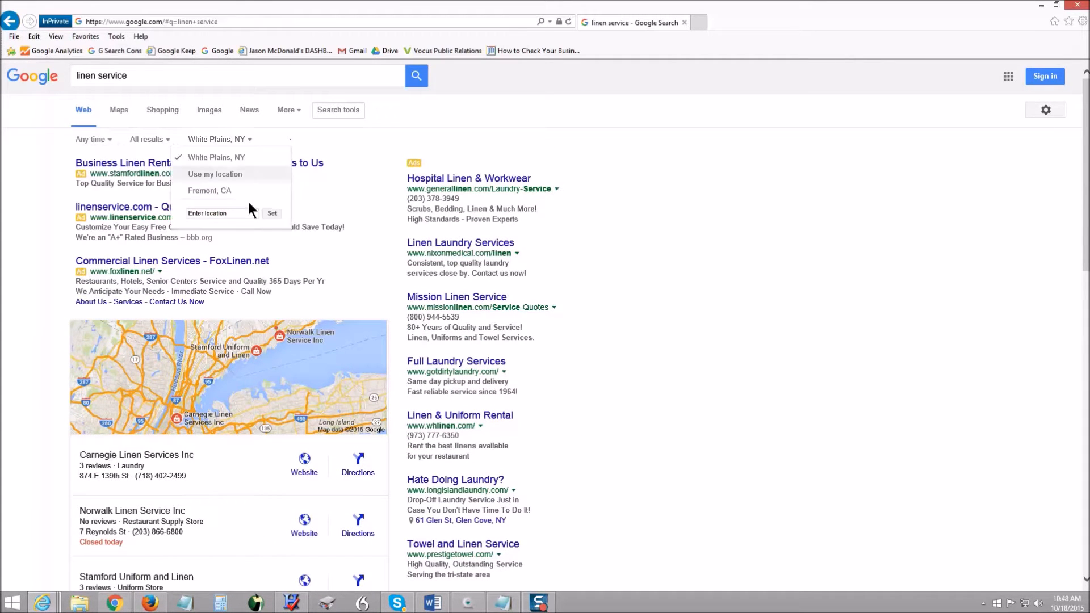
pyautogui.write('Bro')
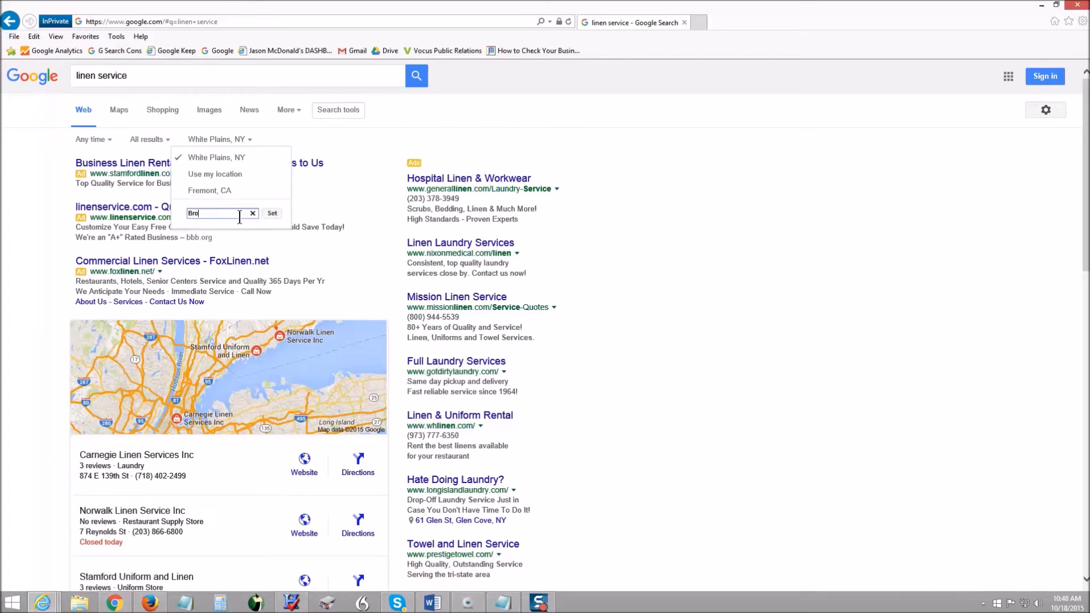
pyautogui.write('Brooklyn, NY')
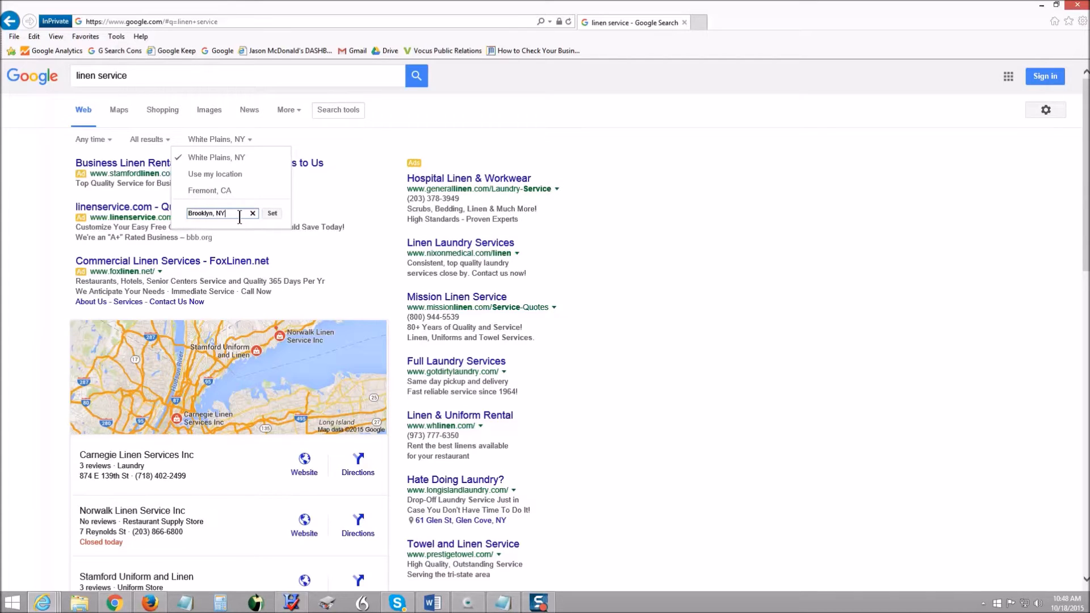
pyautogui.click(272, 213)
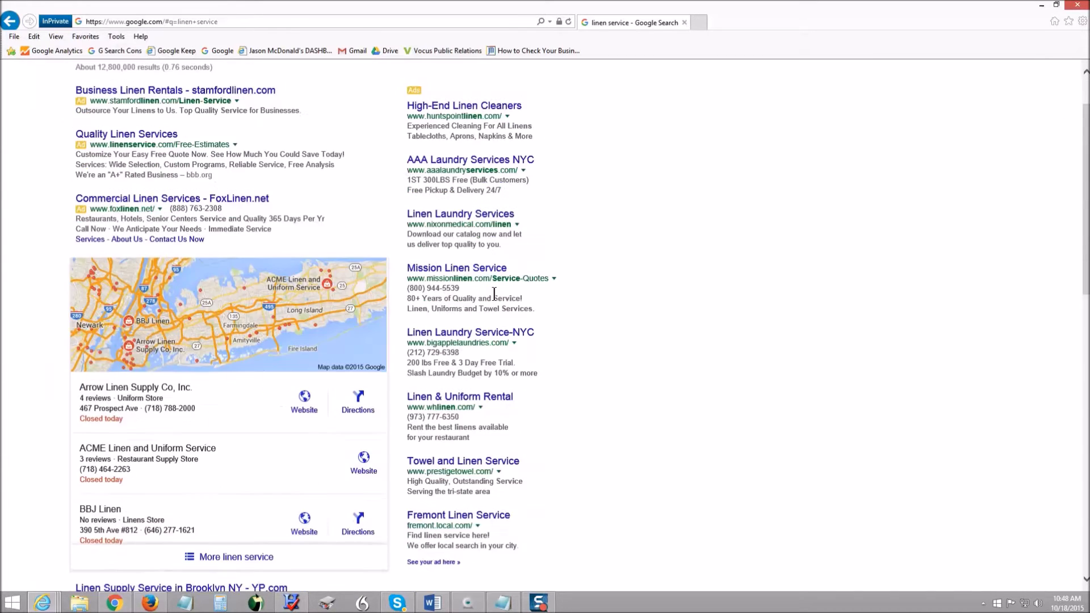
# Review the Brooklyn results, then return to the Google Local rank article.
pyautogui.scroll(-3)
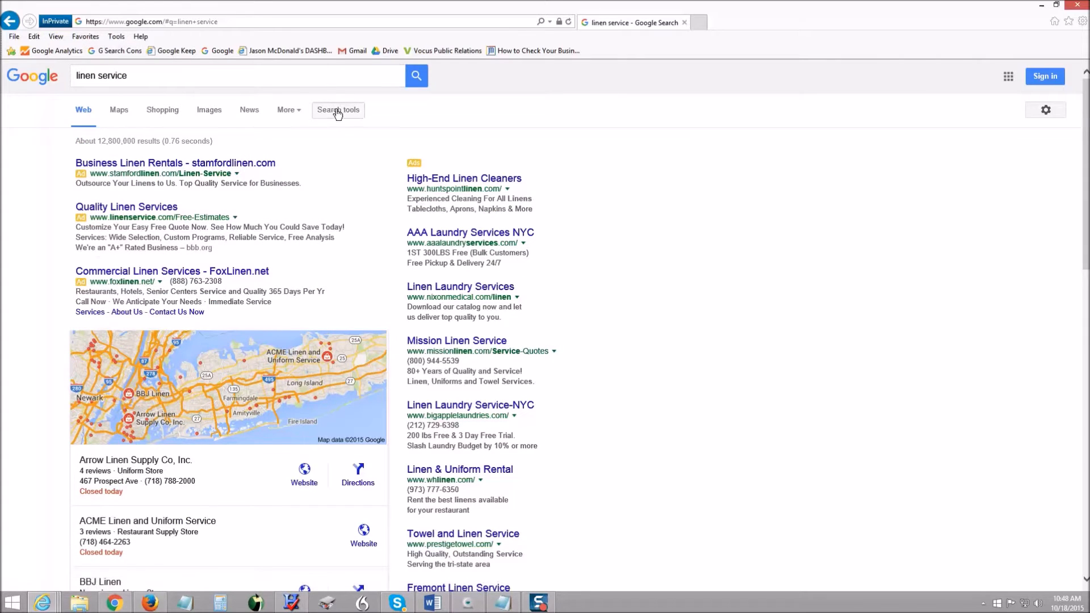
pyautogui.click(337, 109)
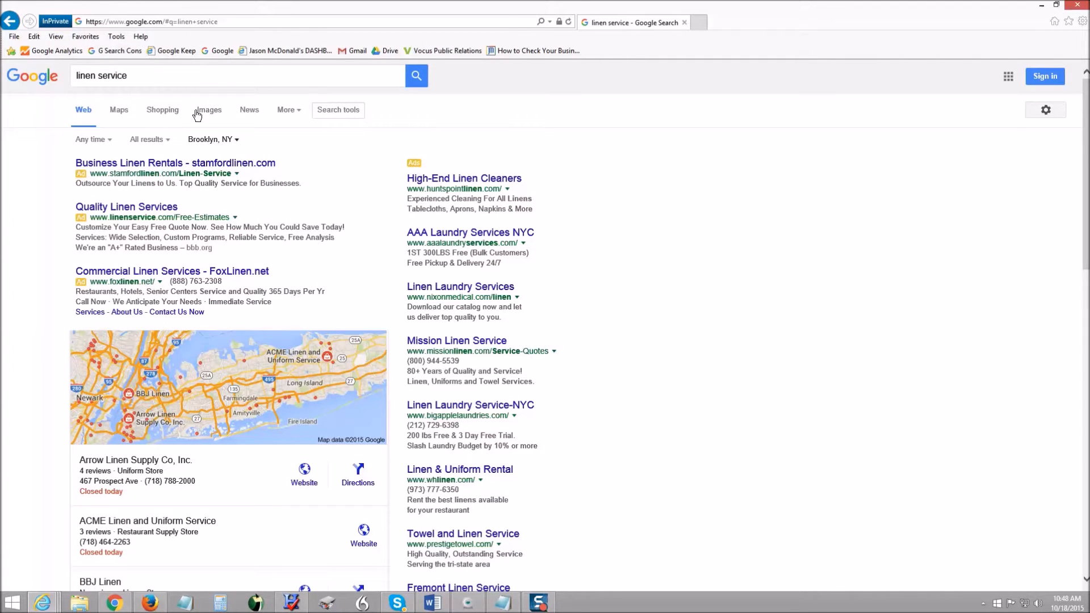
pyautogui.click(236, 75)
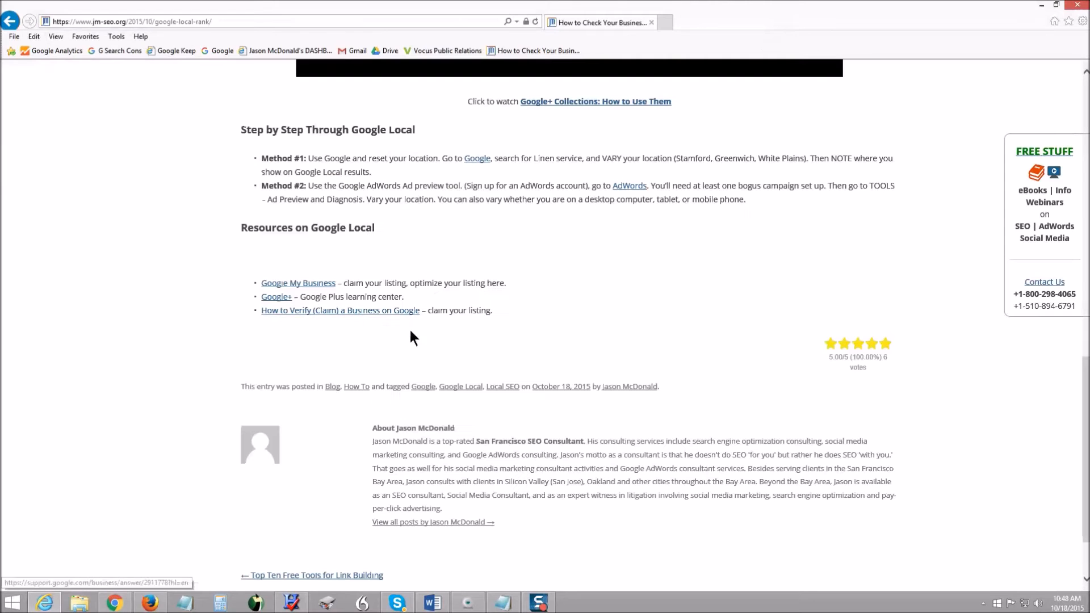
# Open the Method #2 AdWords link from the article in a new tab.
pyautogui.scroll(-3)
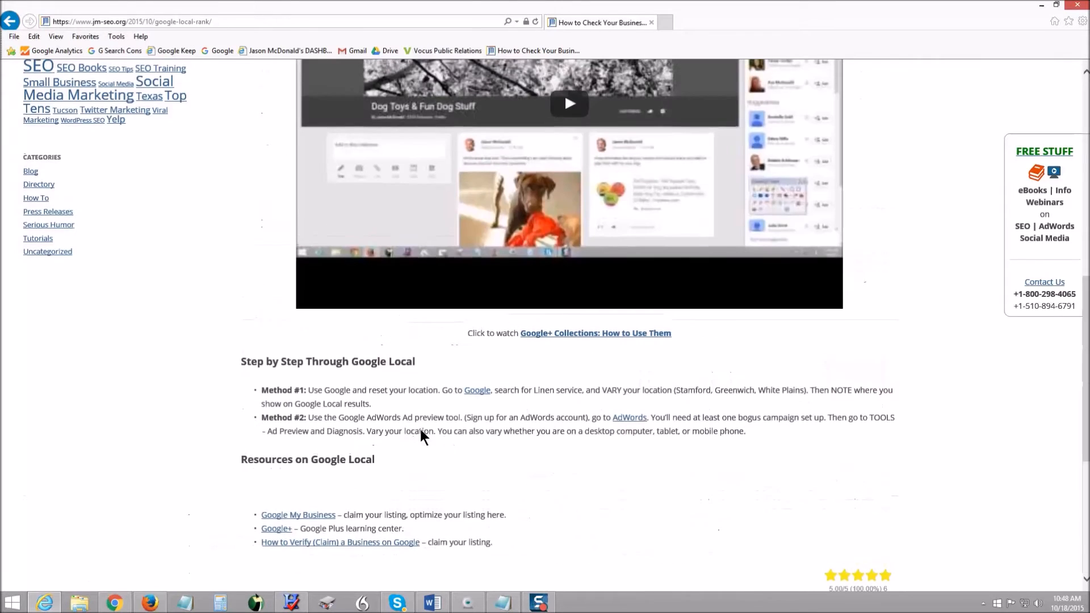
pyautogui.rightClick(629, 417)
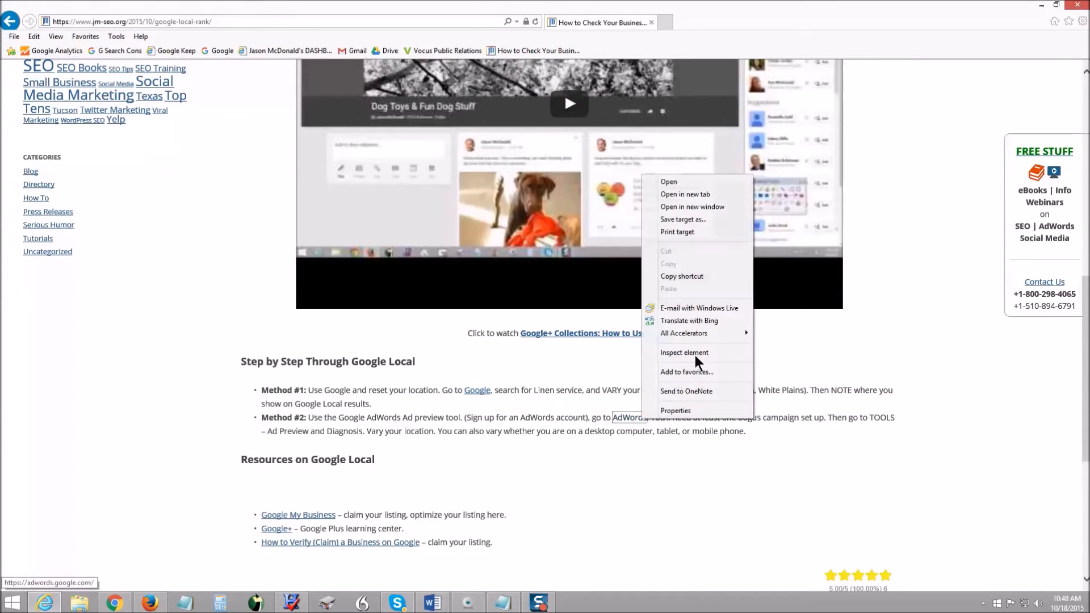
pyautogui.click(684, 194)
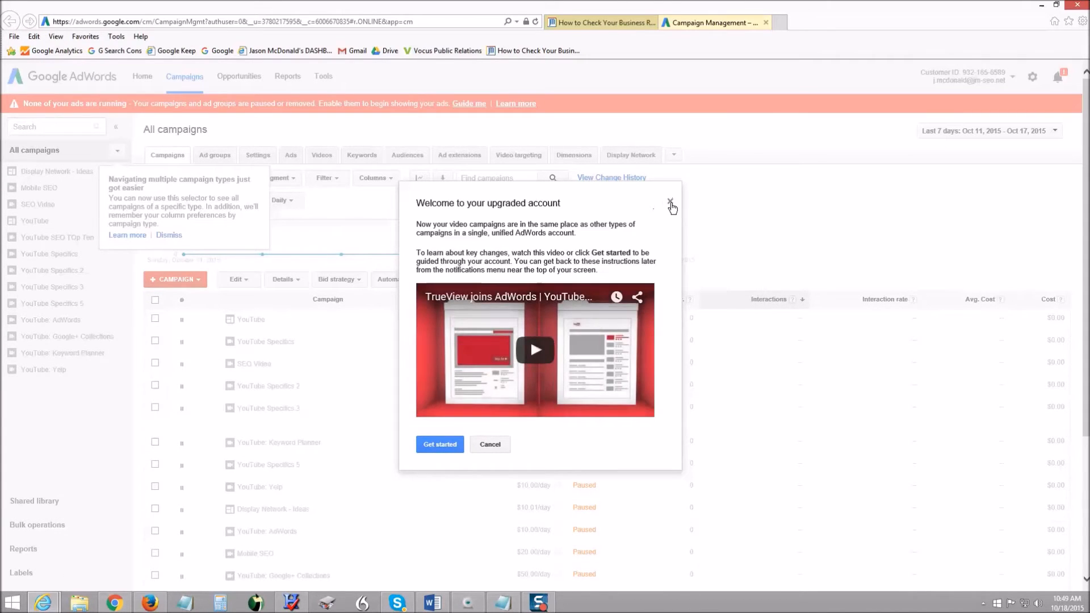
# Dismiss the upgraded-account welcome guide, confirming the exit, and open the AdWords Tools menu.
pyautogui.click(671, 204)
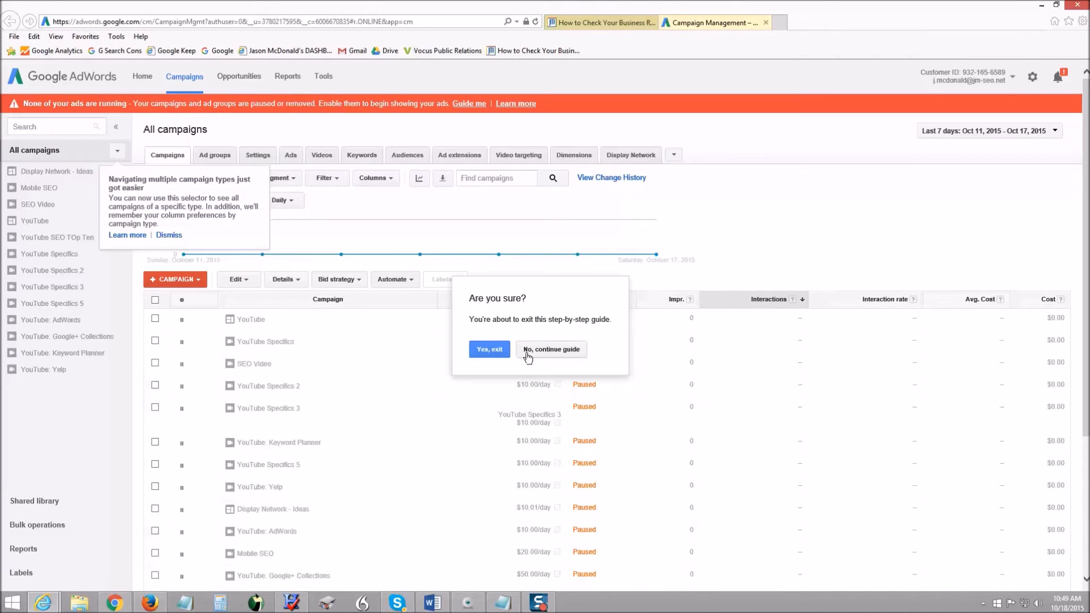
pyautogui.click(489, 349)
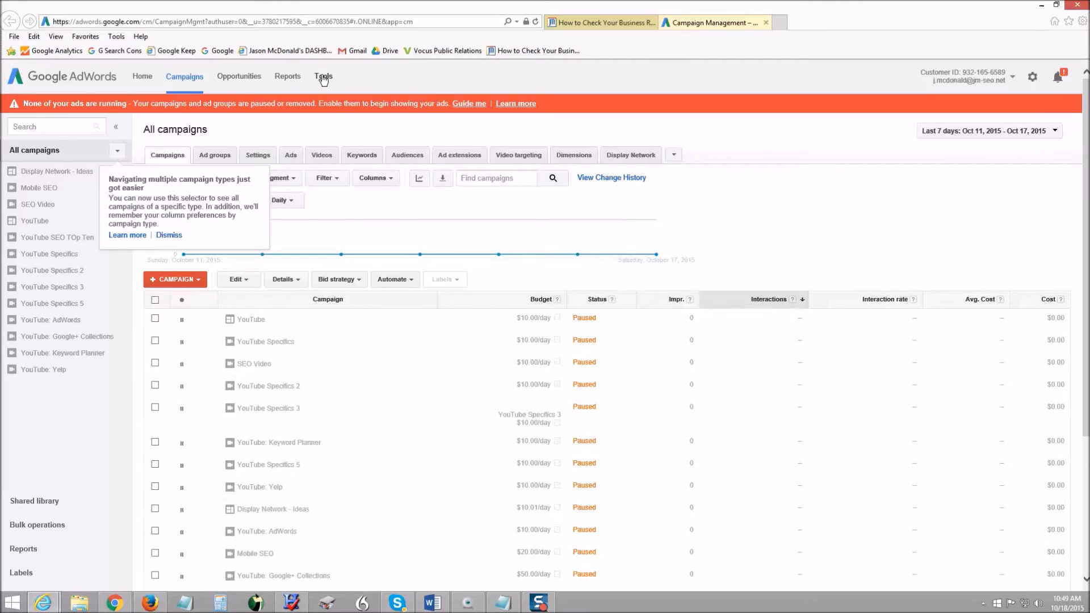
pyautogui.click(323, 77)
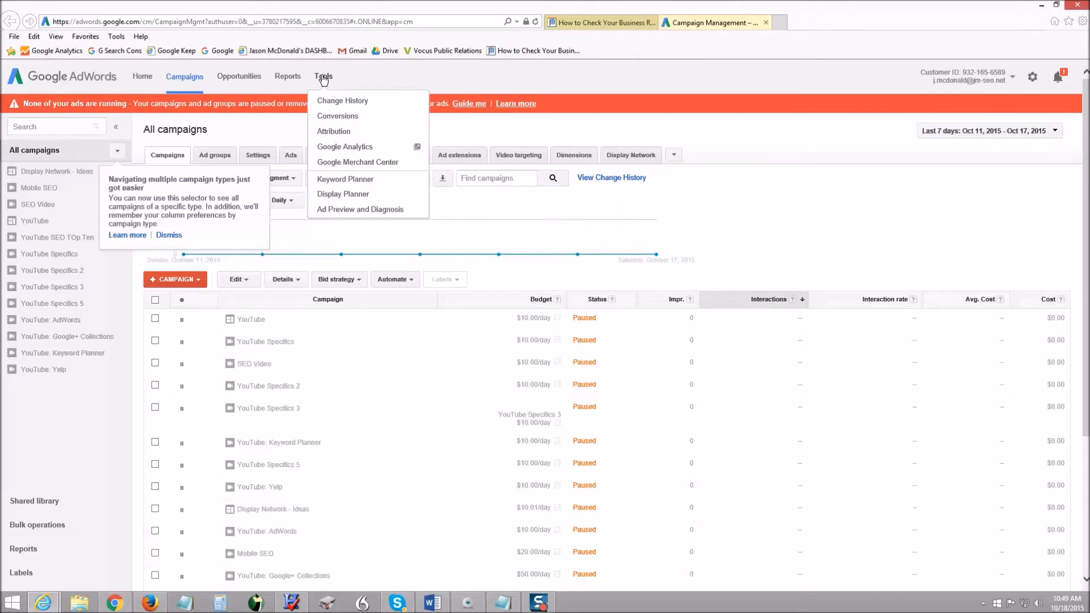
pyautogui.moveTo(359, 209)
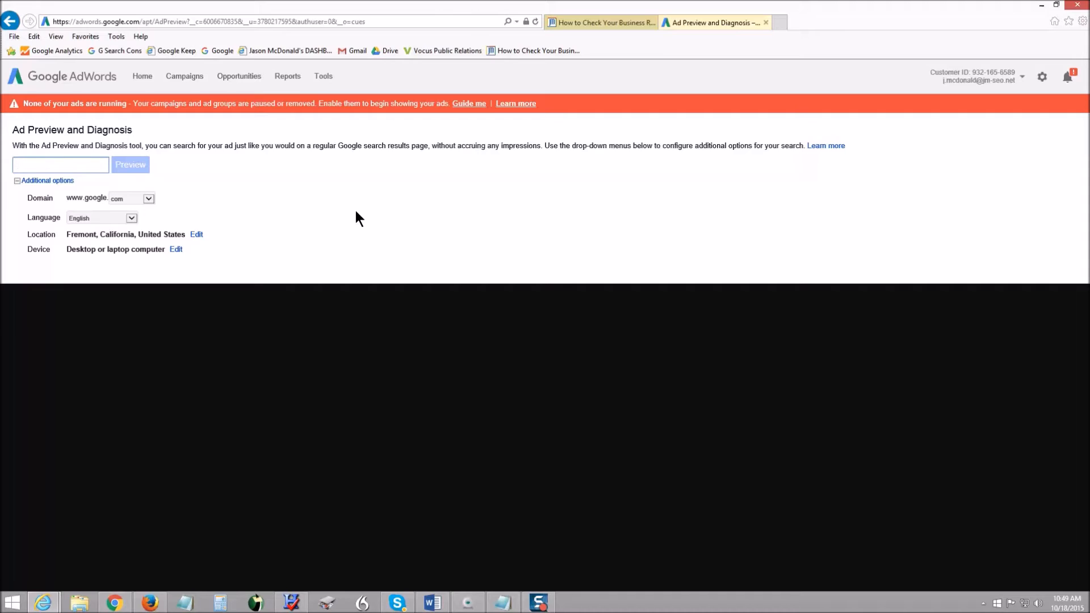
pyautogui.click(60, 164)
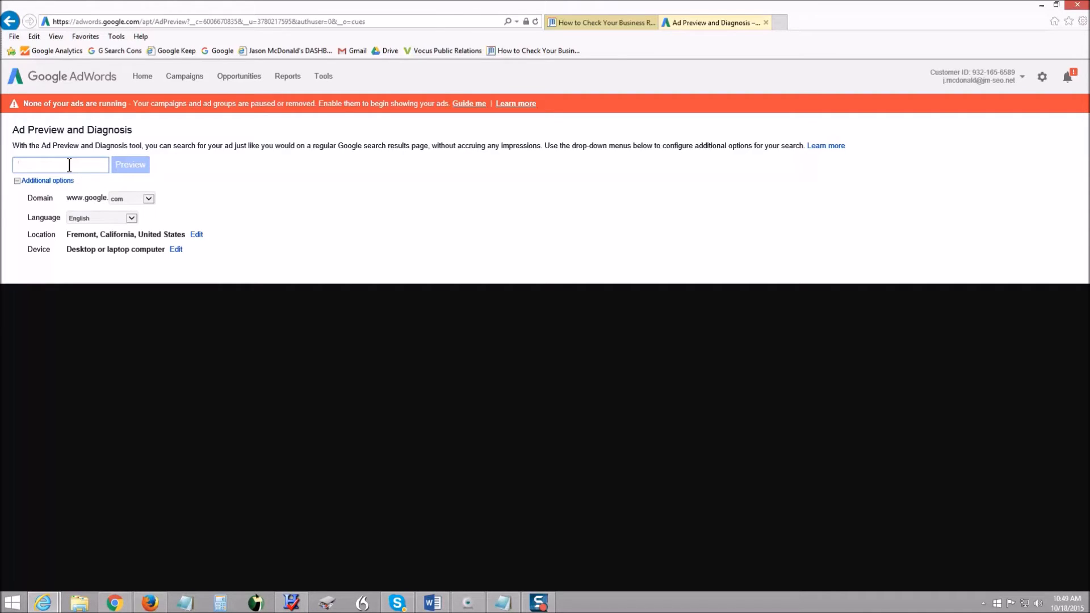
pyautogui.write('linen service')
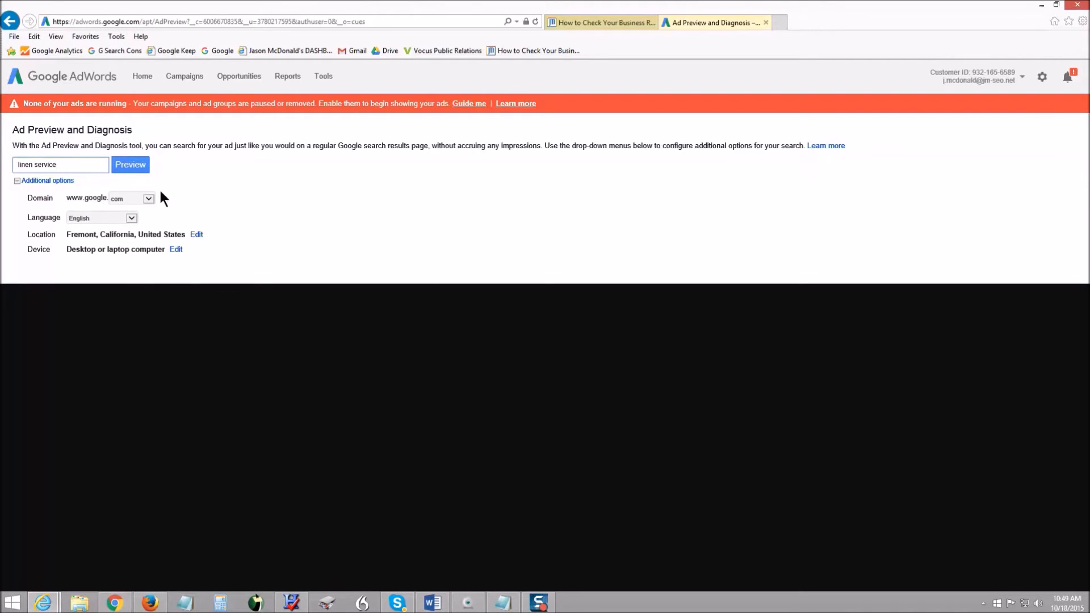
pyautogui.click(130, 164)
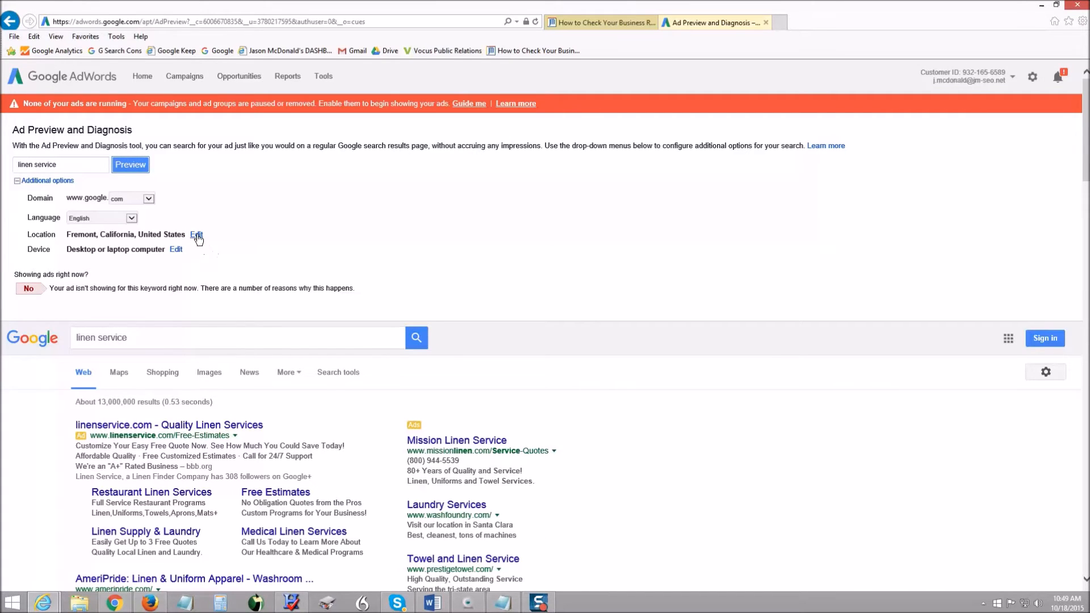
pyautogui.click(197, 235)
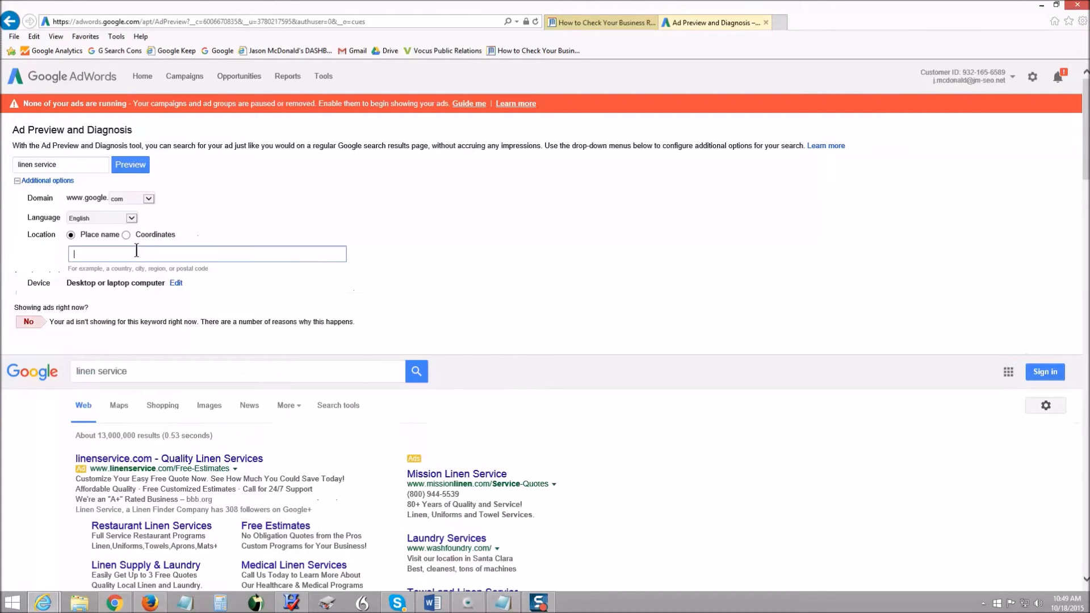
pyautogui.write('Stamford,')
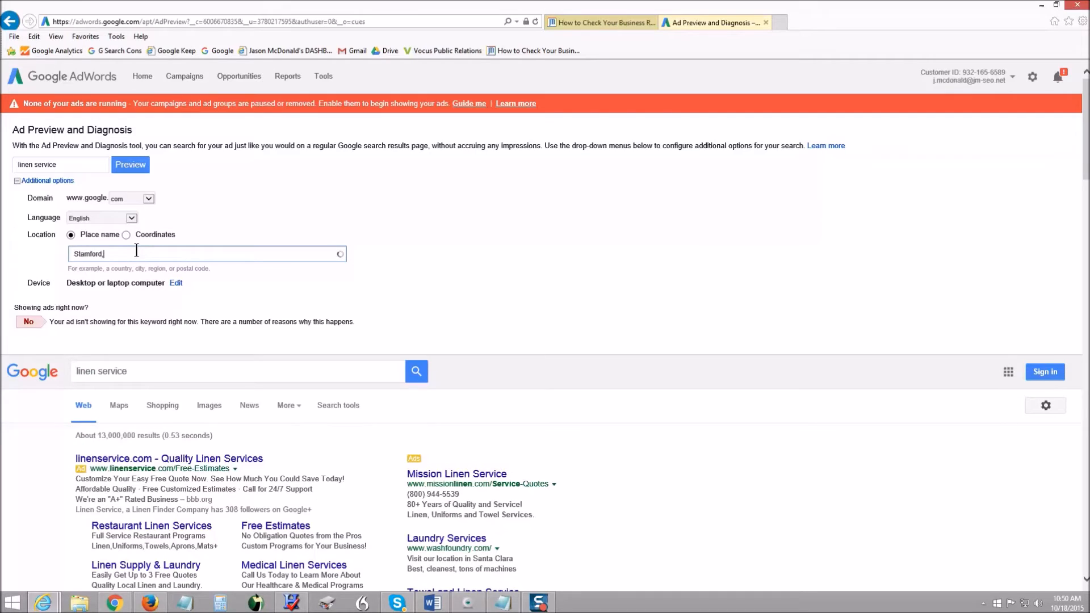
pyautogui.write('CT')
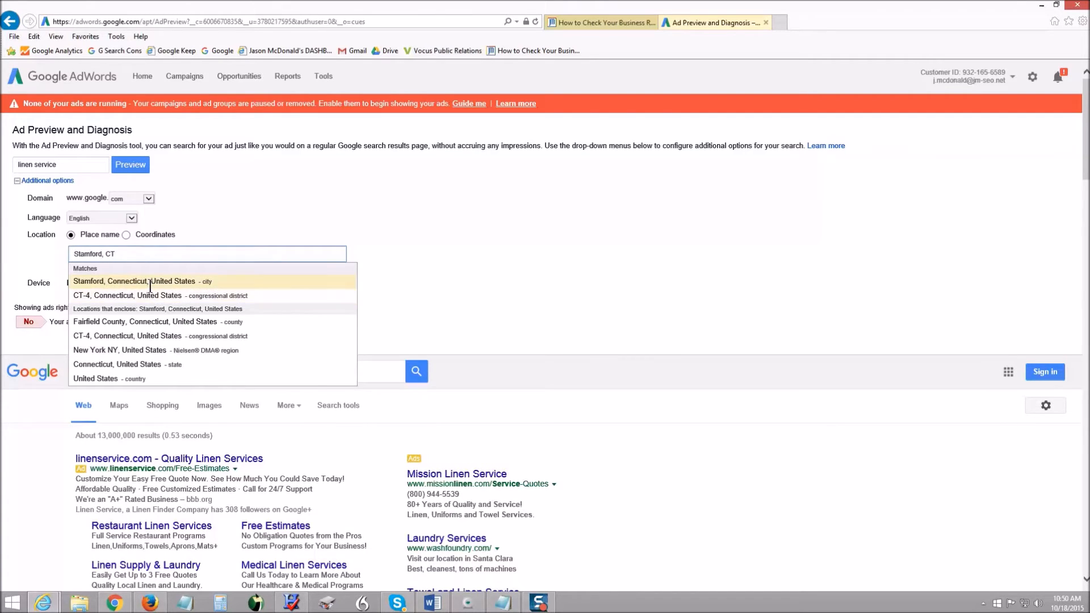
pyautogui.click(130, 165)
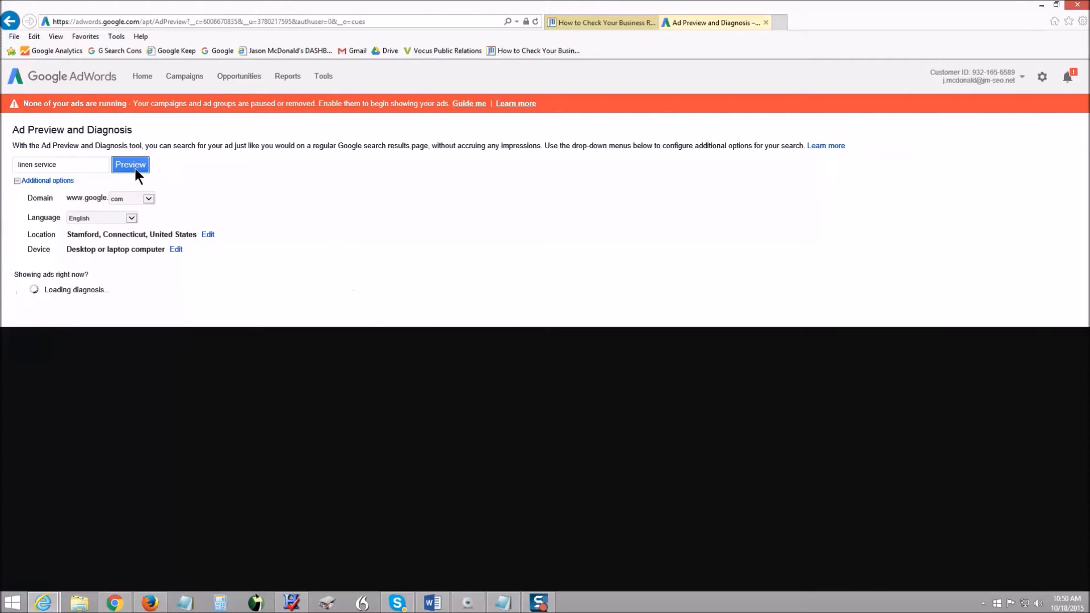
pyautogui.click(130, 164)
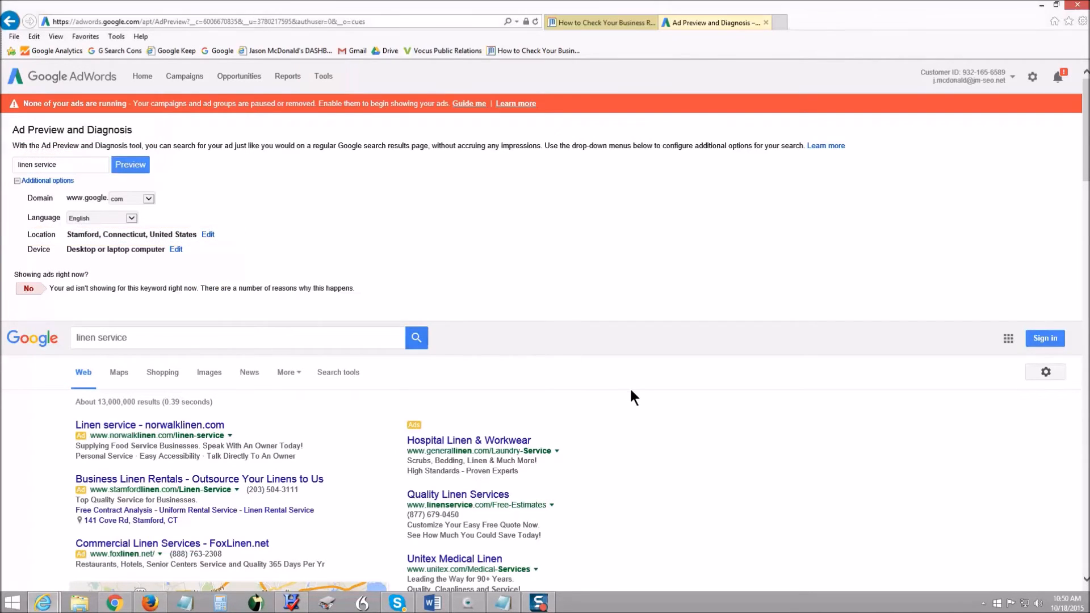
pyautogui.scroll(-3)
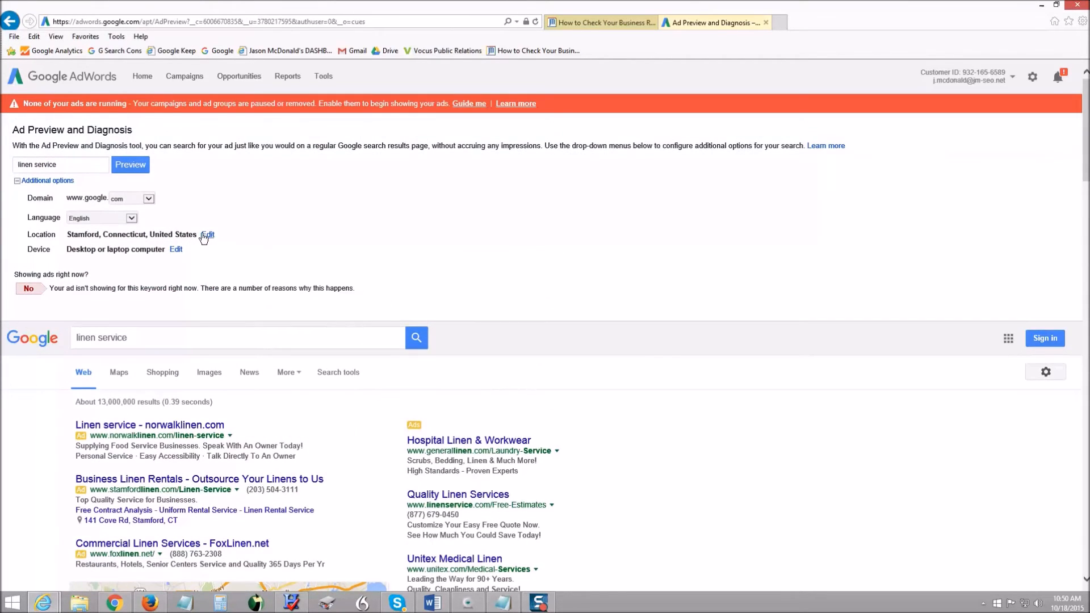
# Preview the ads with the location set to New Canaan, Connecticut.
pyautogui.click(207, 235)
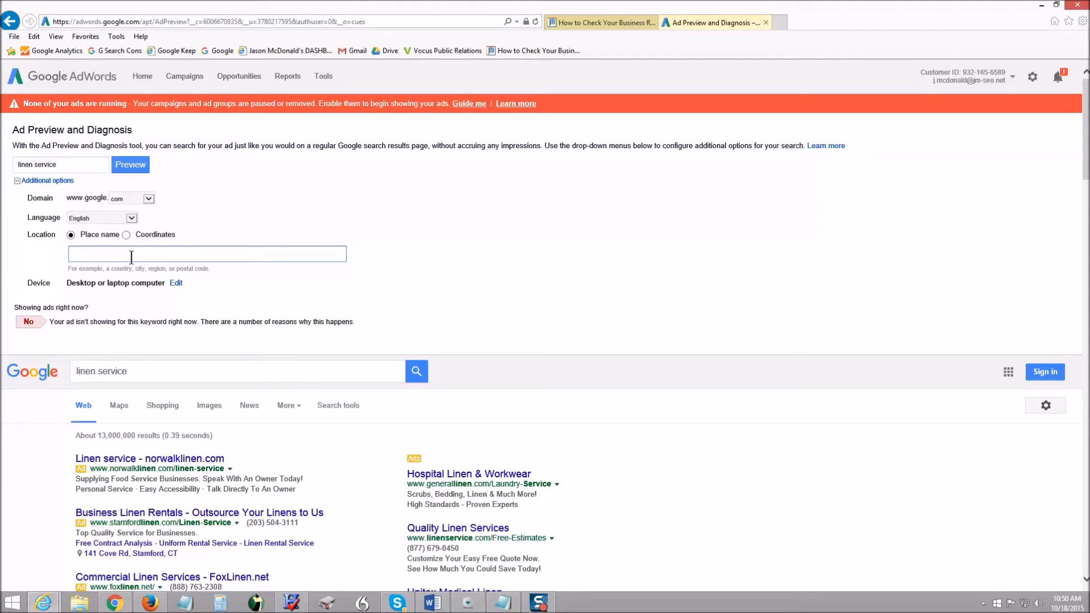
pyautogui.write('New Canaa')
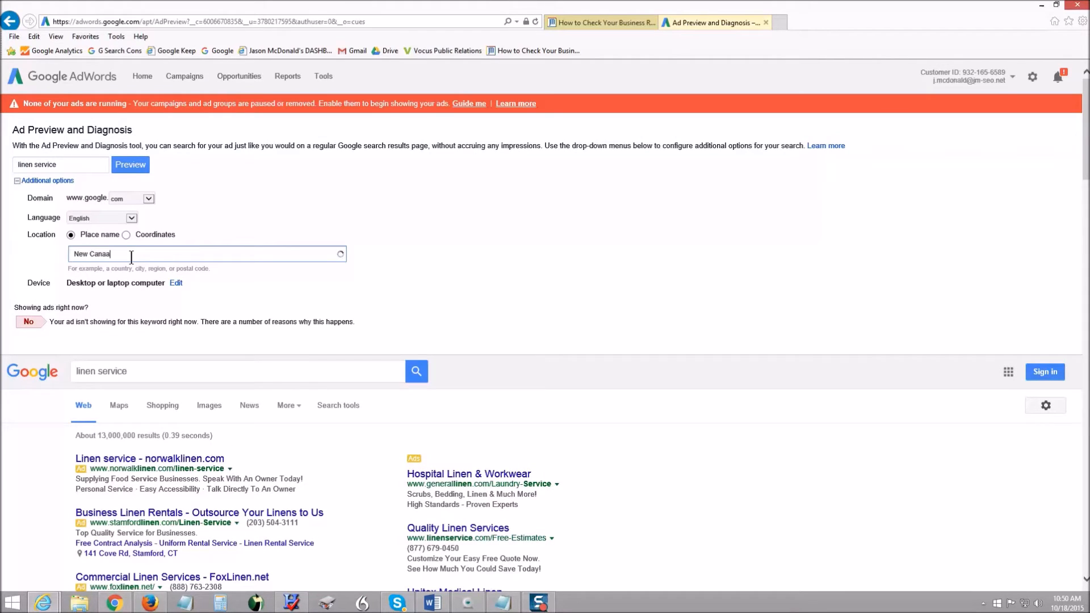
pyautogui.write('n, CT')
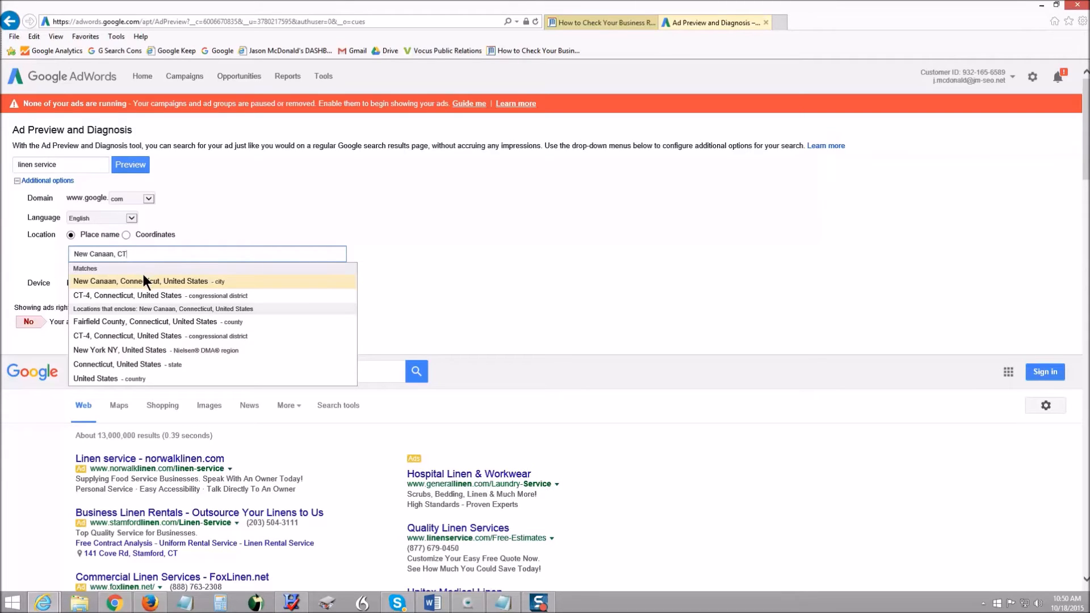
pyautogui.click(141, 281)
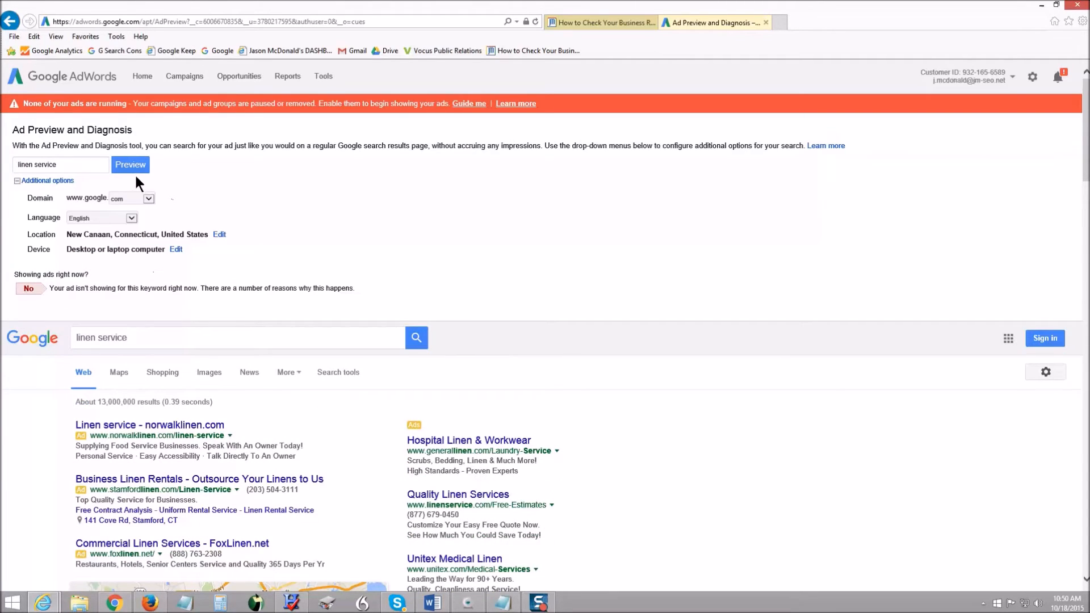
pyautogui.click(130, 165)
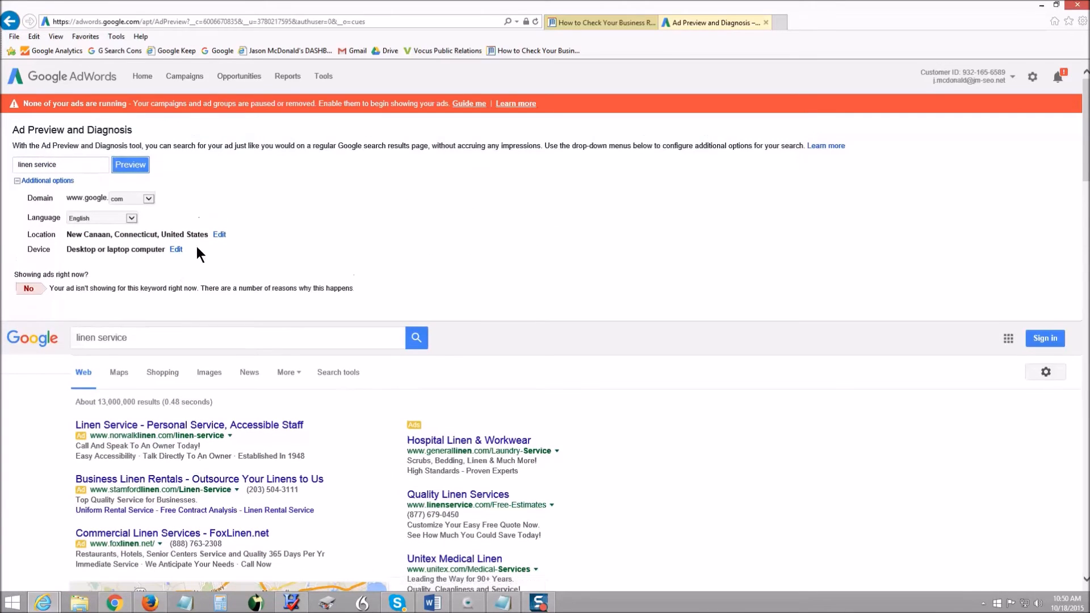
# Change the preview location to Brooklyn, New York and preview again.
pyautogui.click(220, 234)
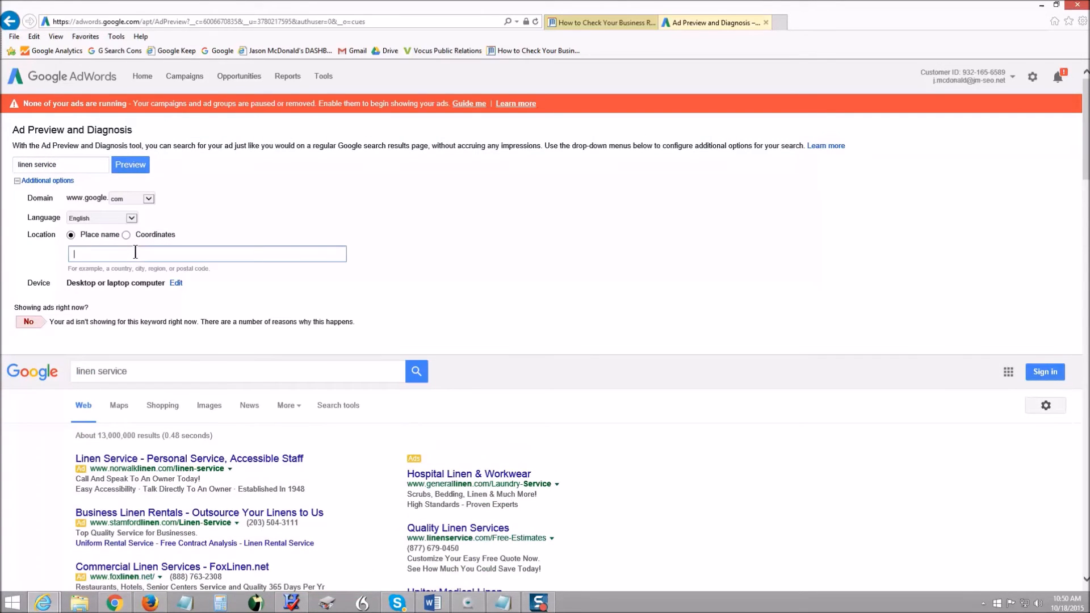
pyautogui.write('Brok')
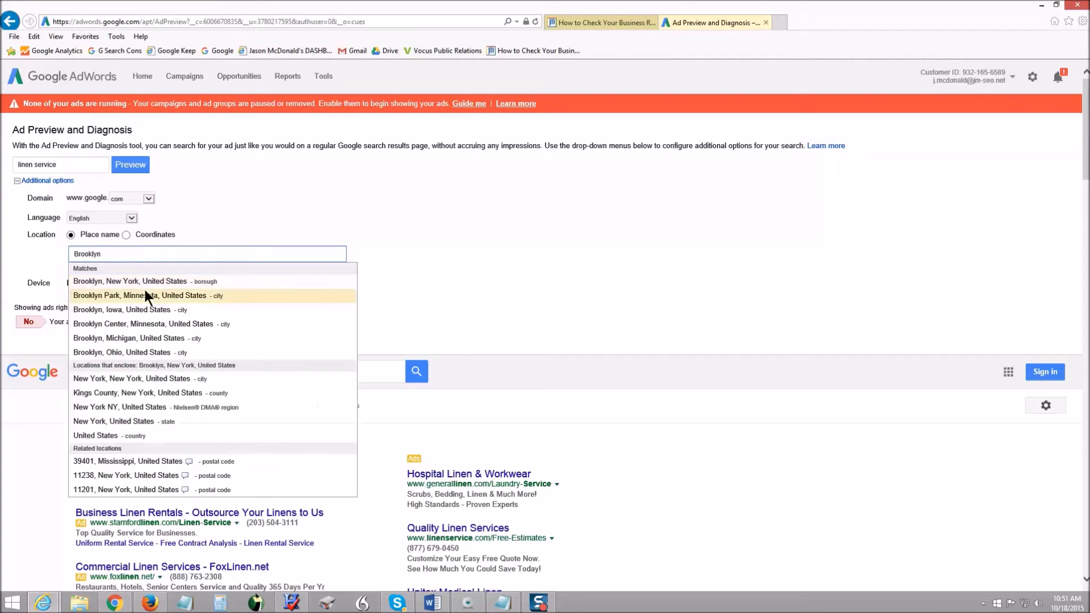
pyautogui.click(130, 164)
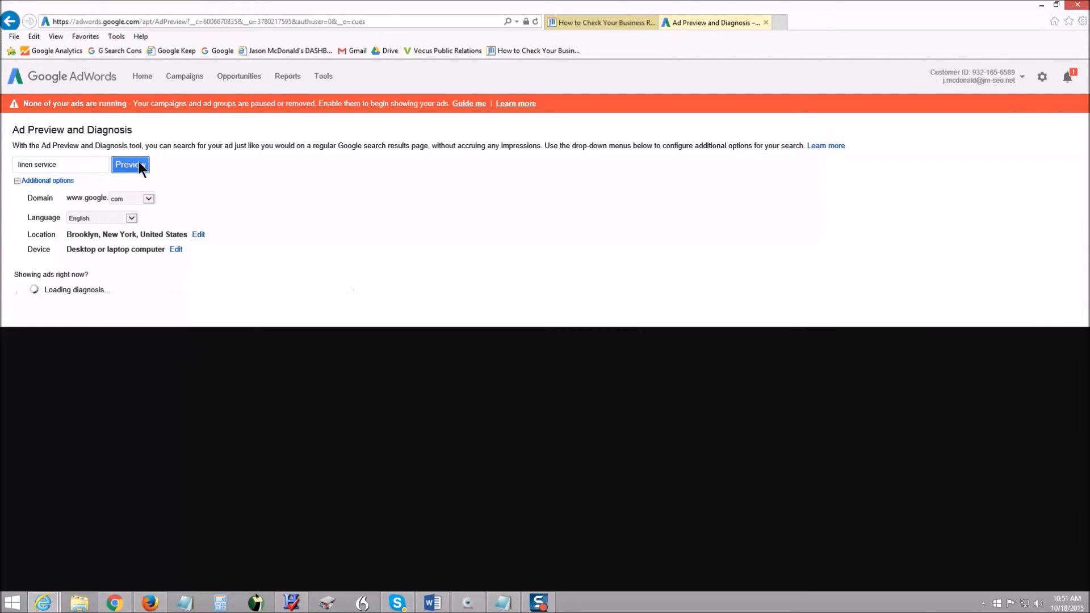
pyautogui.click(127, 165)
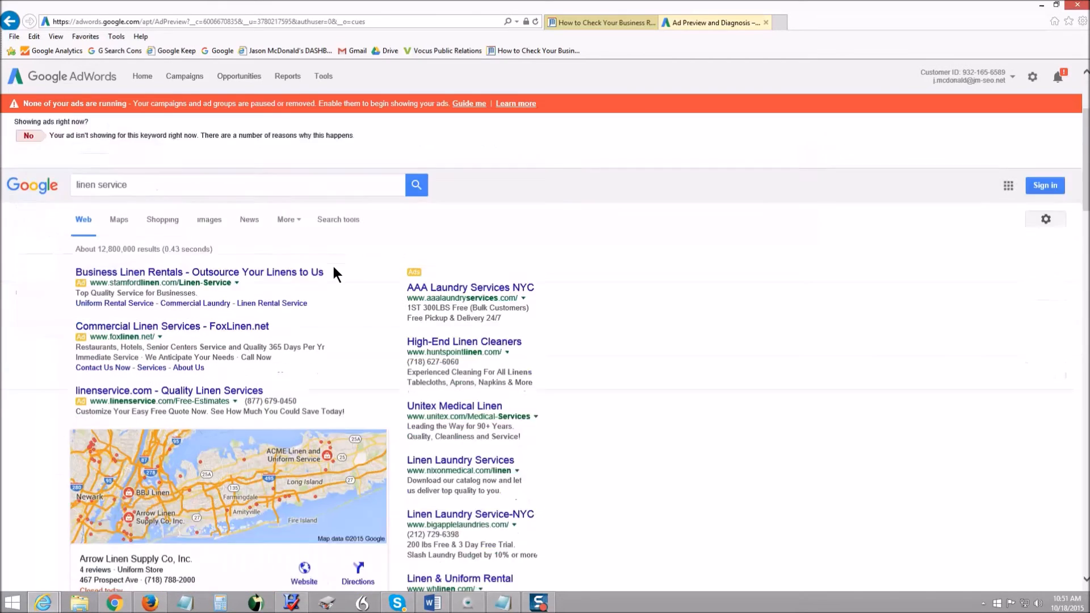
pyautogui.scroll(-3)
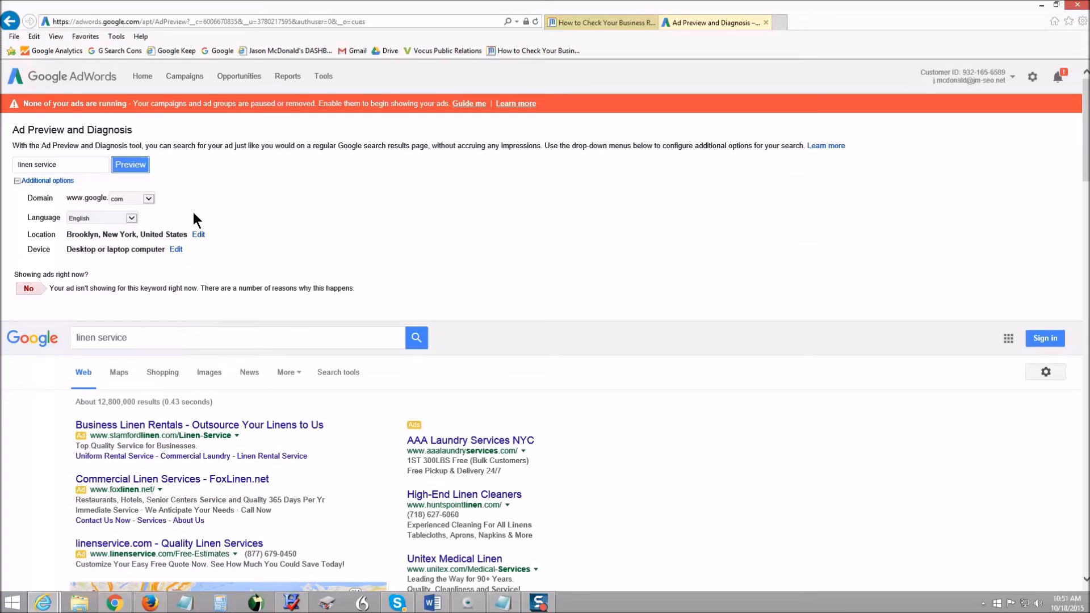
# Preview Stamford, CT results on a mobile device with full browser.
pyautogui.click(198, 234)
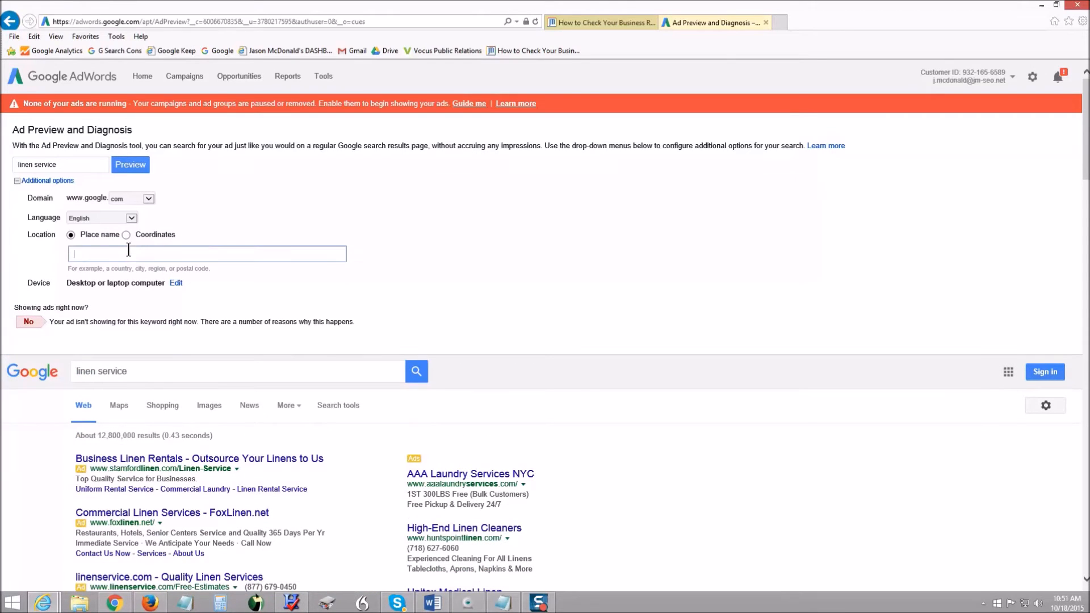
pyautogui.write('Stamford, CT')
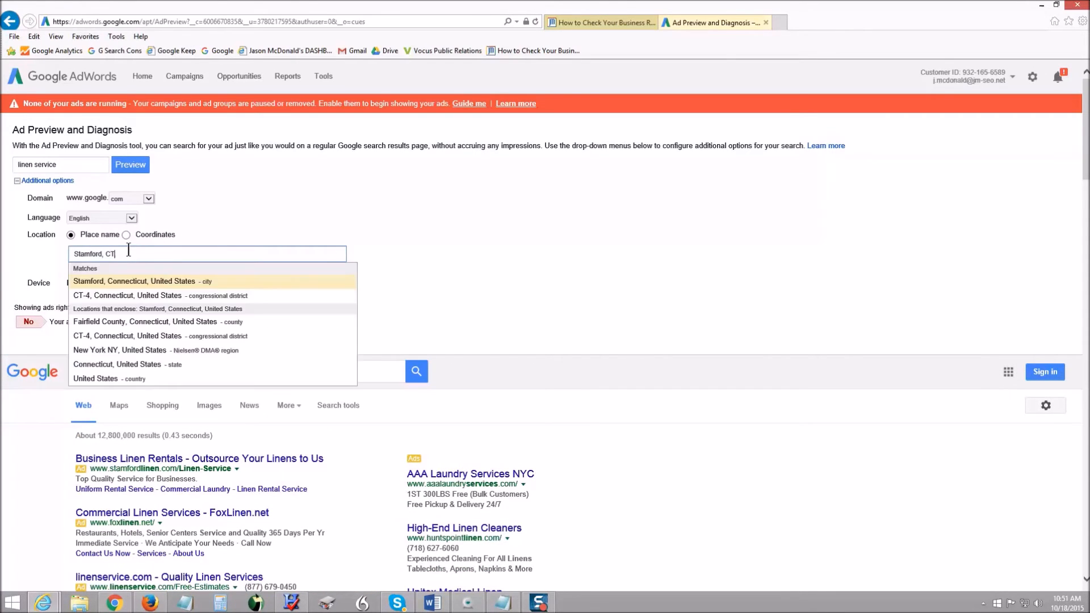
pyautogui.click(134, 281)
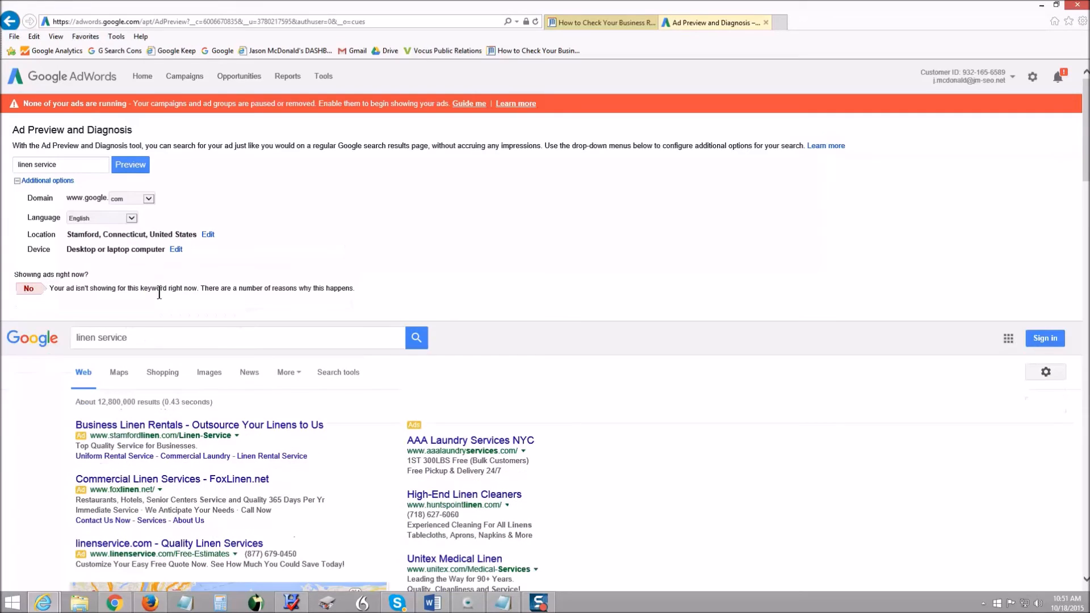
pyautogui.moveTo(176, 250)
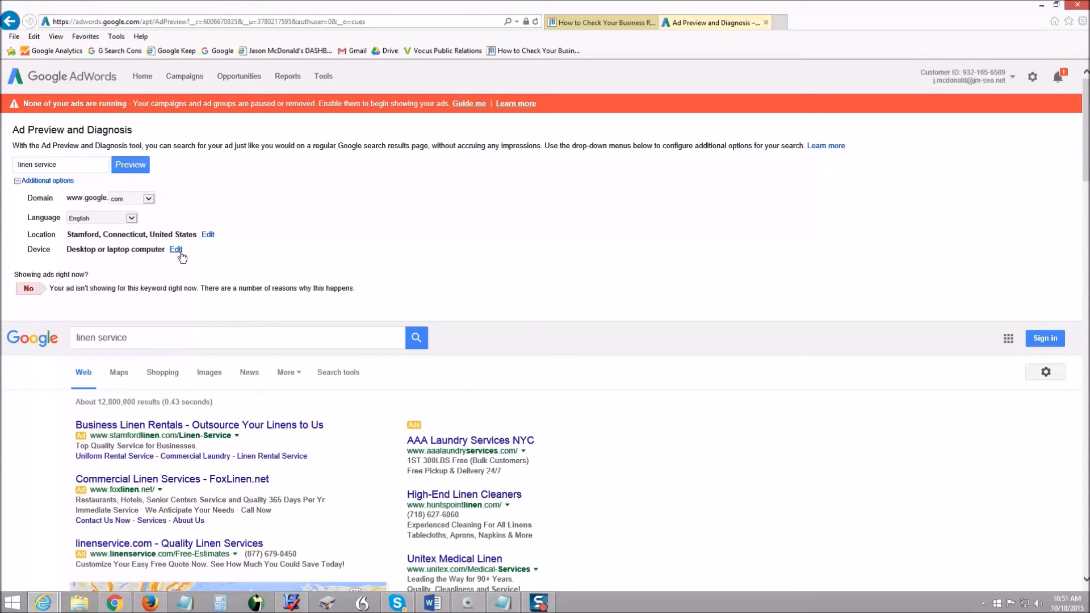
pyautogui.click(176, 248)
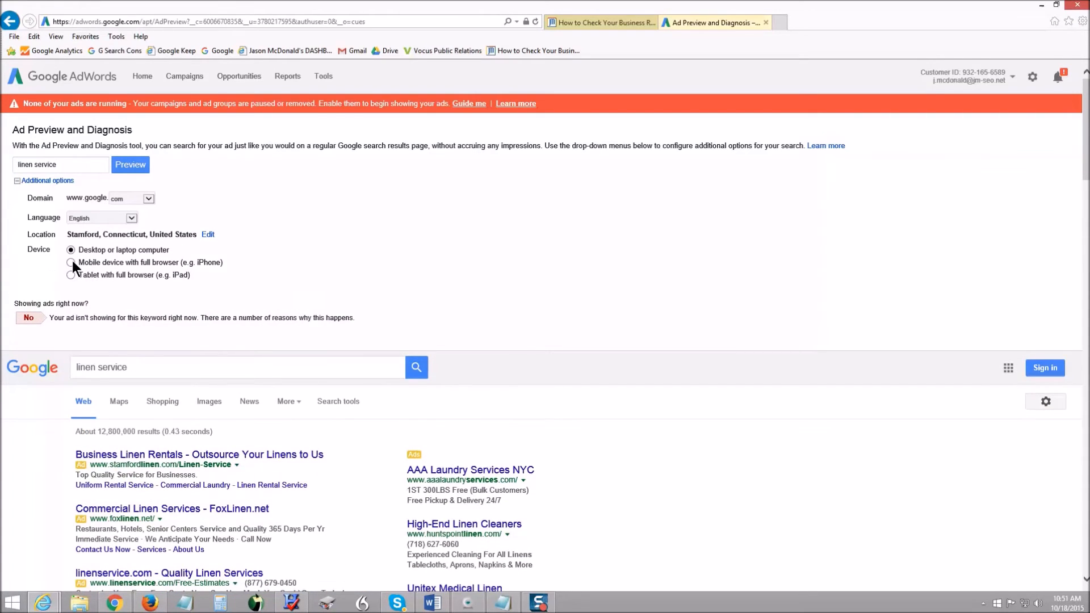
pyautogui.click(70, 263)
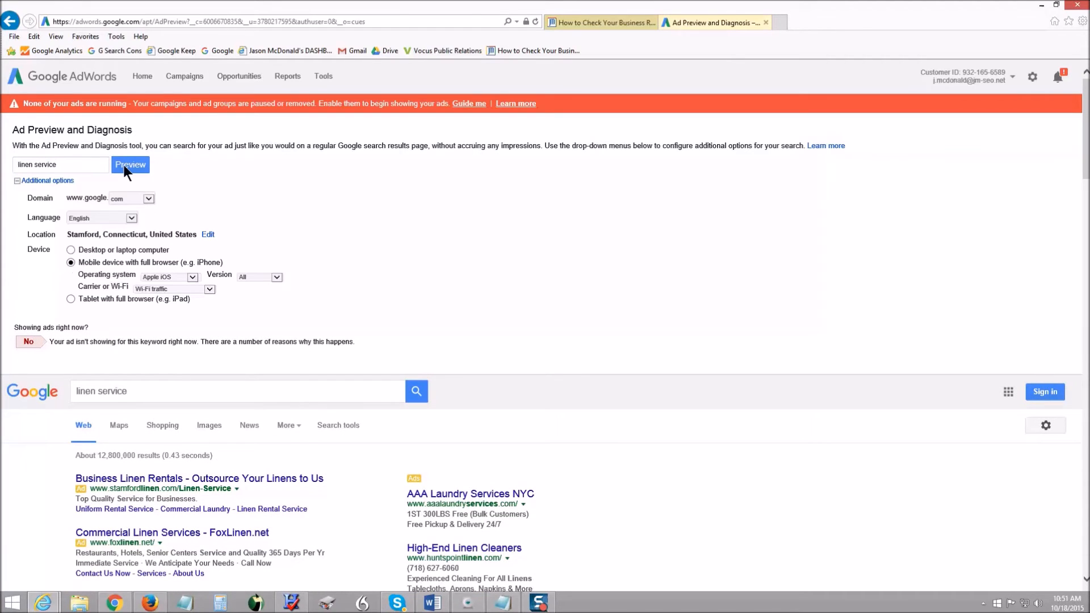
pyautogui.click(130, 165)
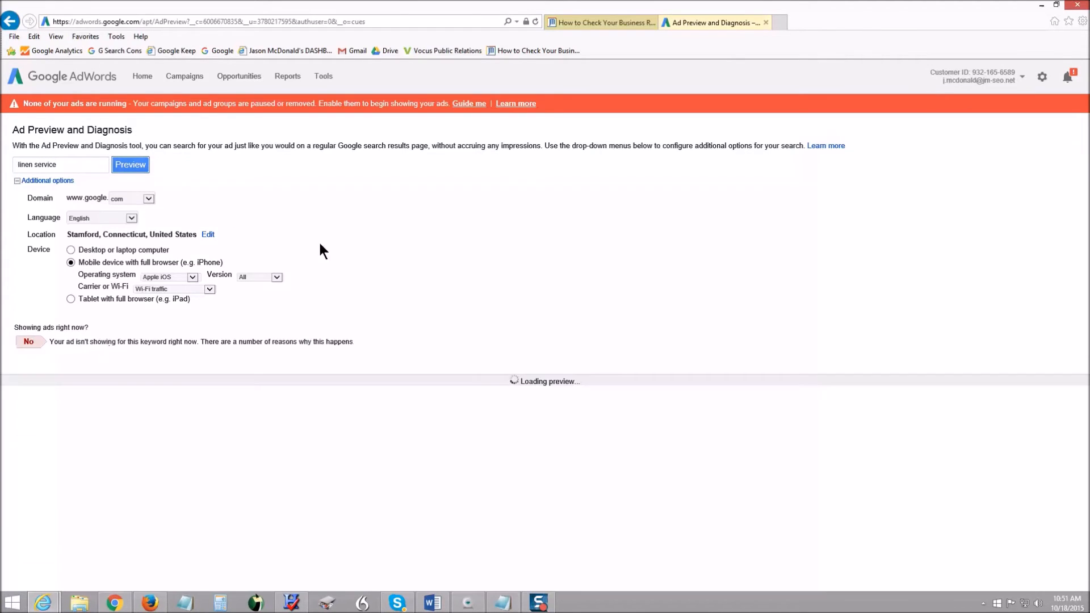
pyautogui.click(130, 165)
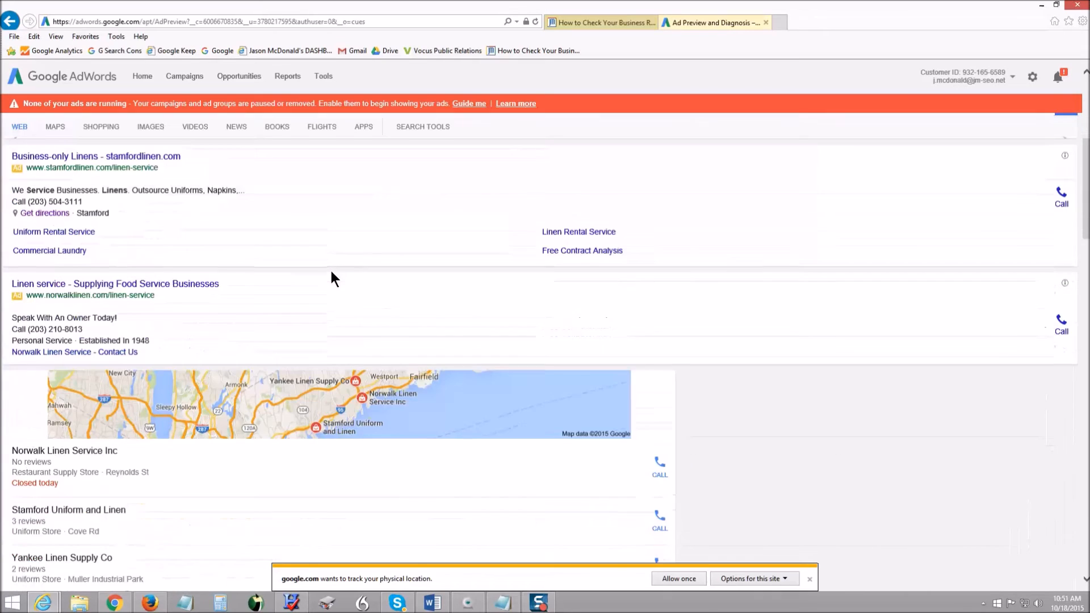
pyautogui.scroll(-3)
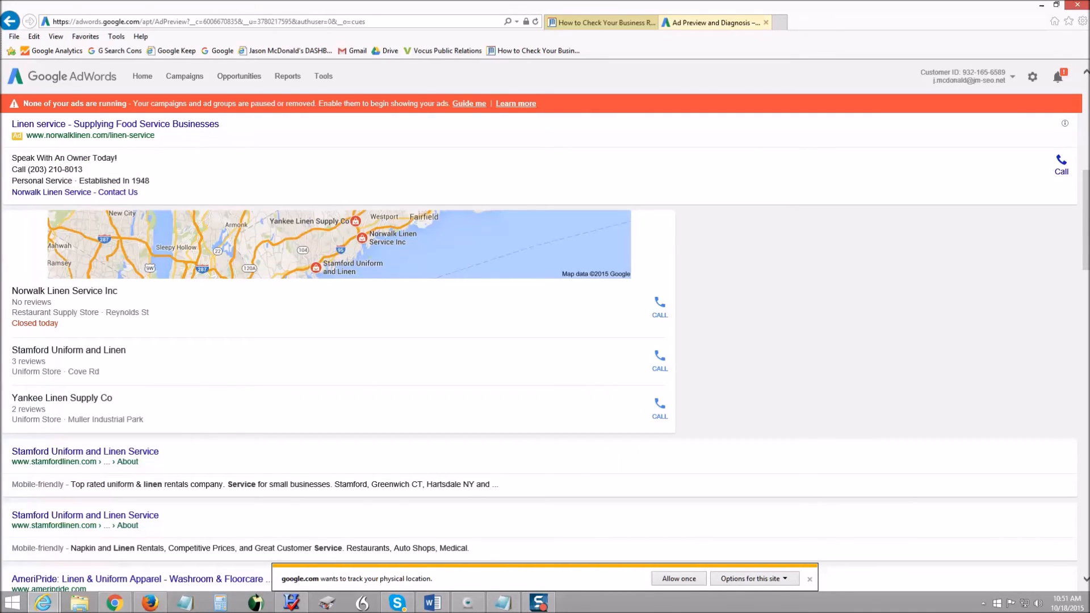
pyautogui.moveTo(7, 277)
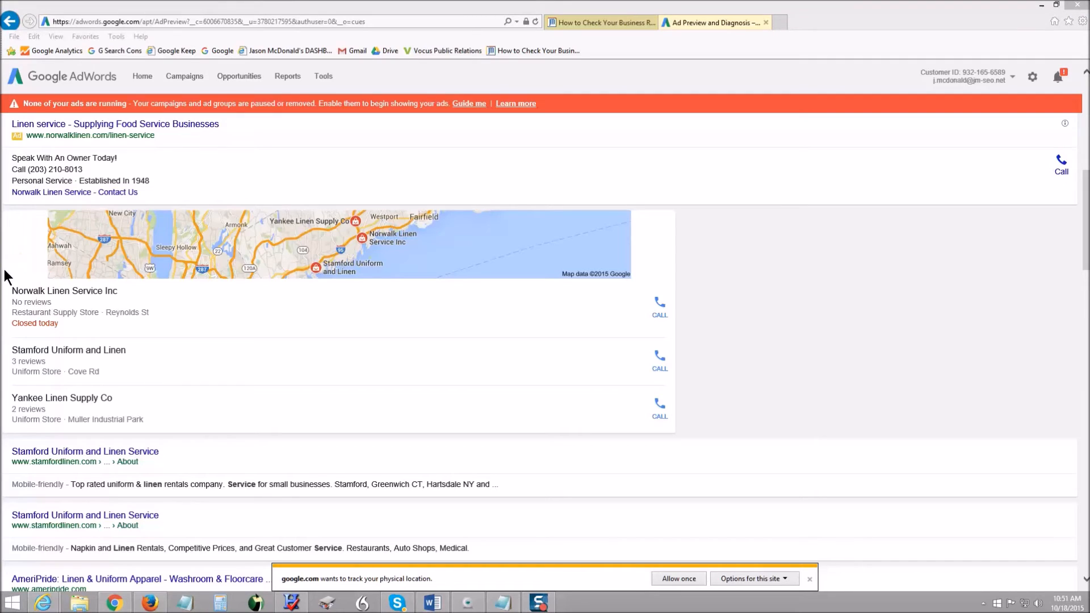